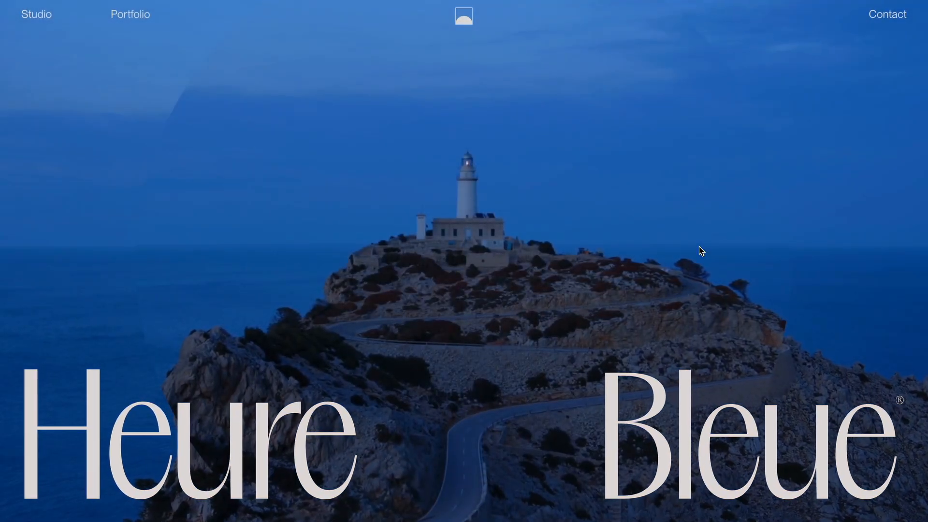
- Add section.sticky and a div.container to the page body in index.html
scroll(down, 3)
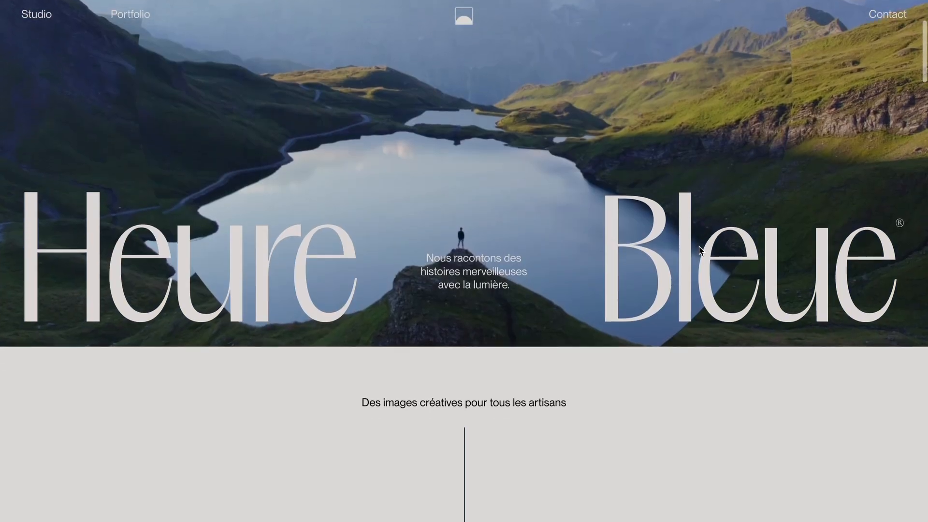
scroll(down, 3)
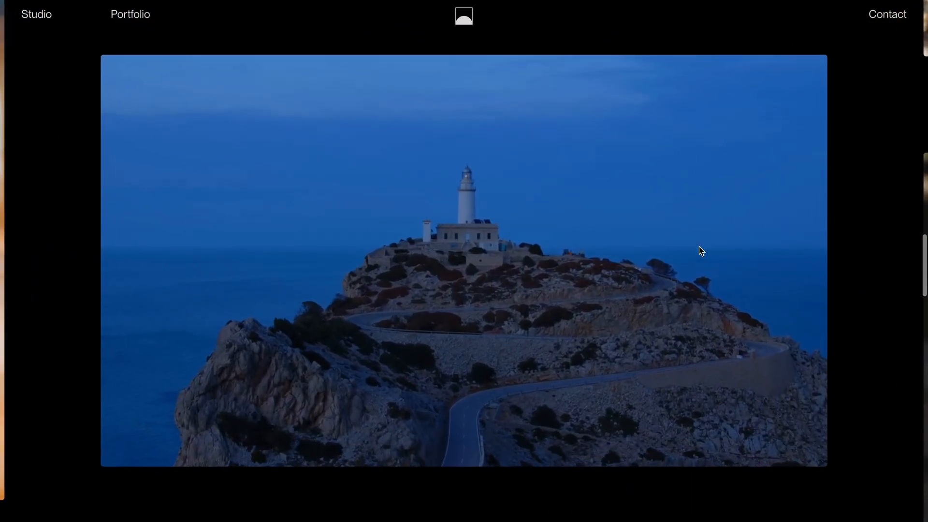
scroll(up, 3)
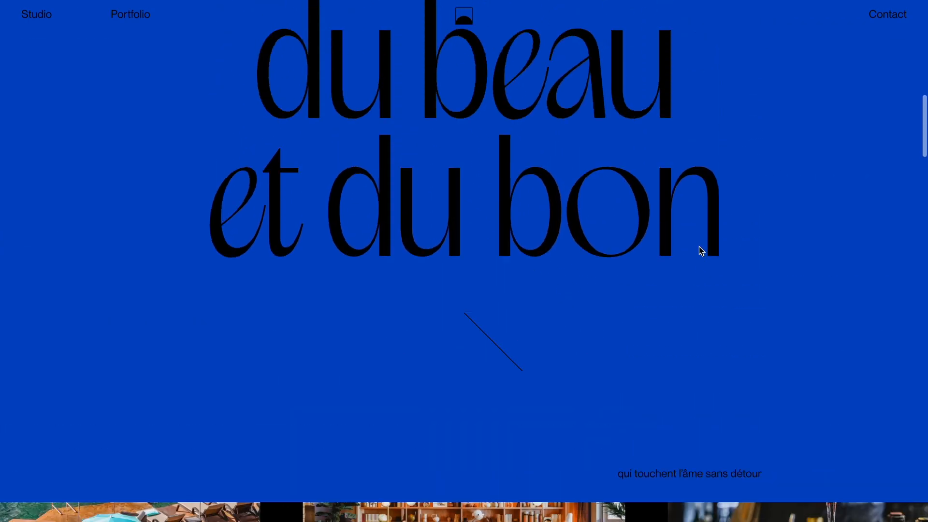
scroll(down, 3)
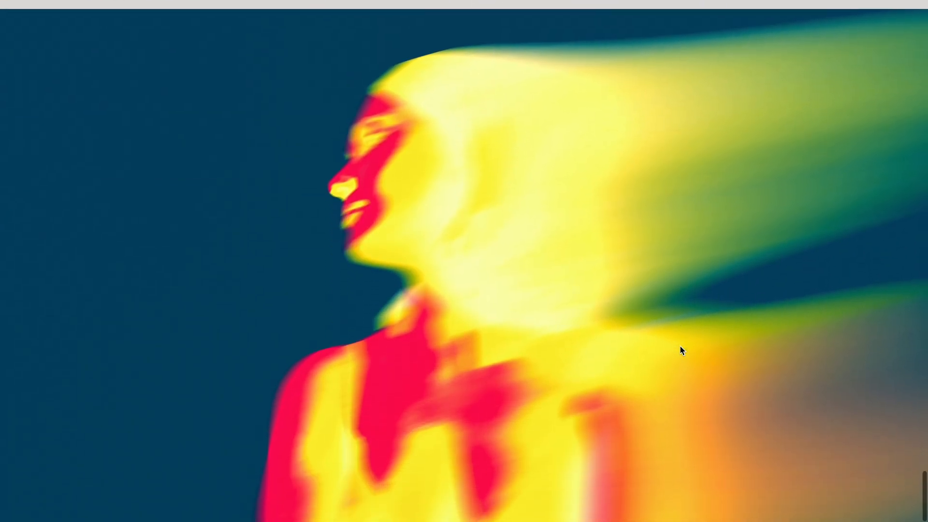
scroll(down, 3)
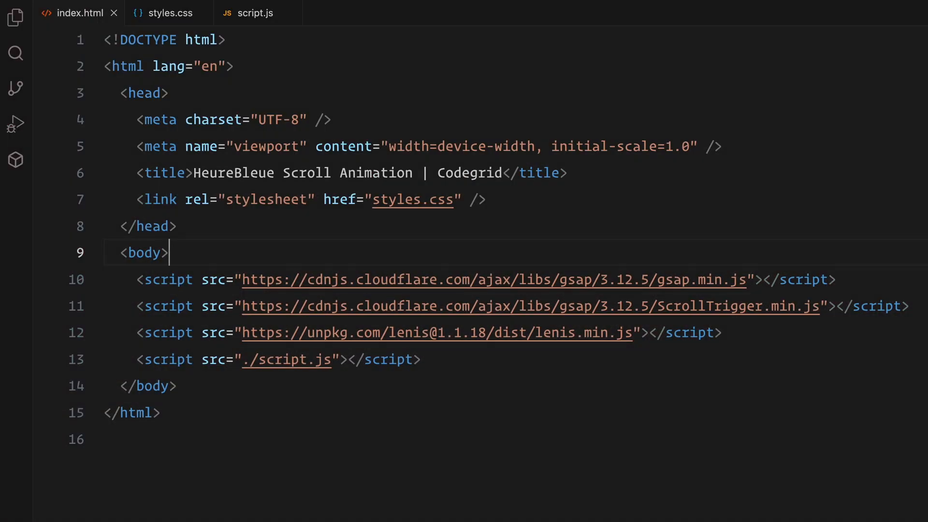
text(section class="sticky"></section>)
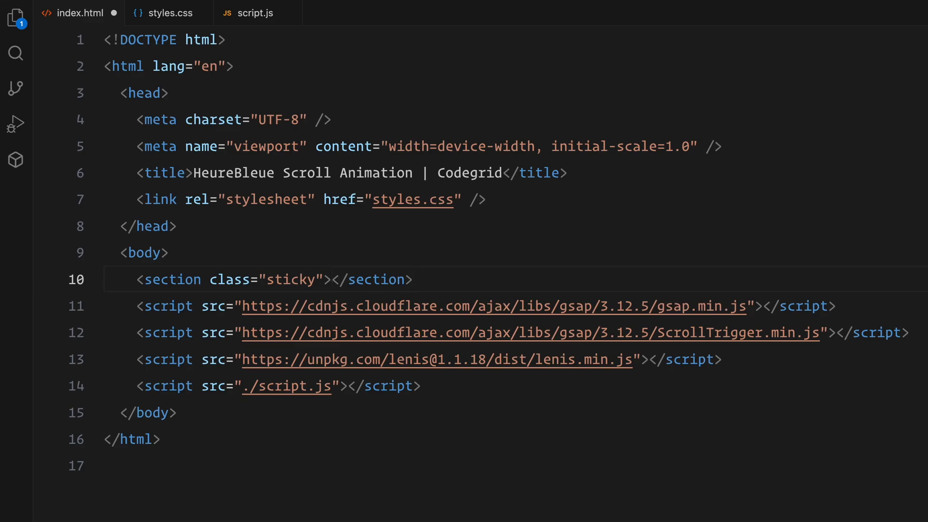
text(.container">)
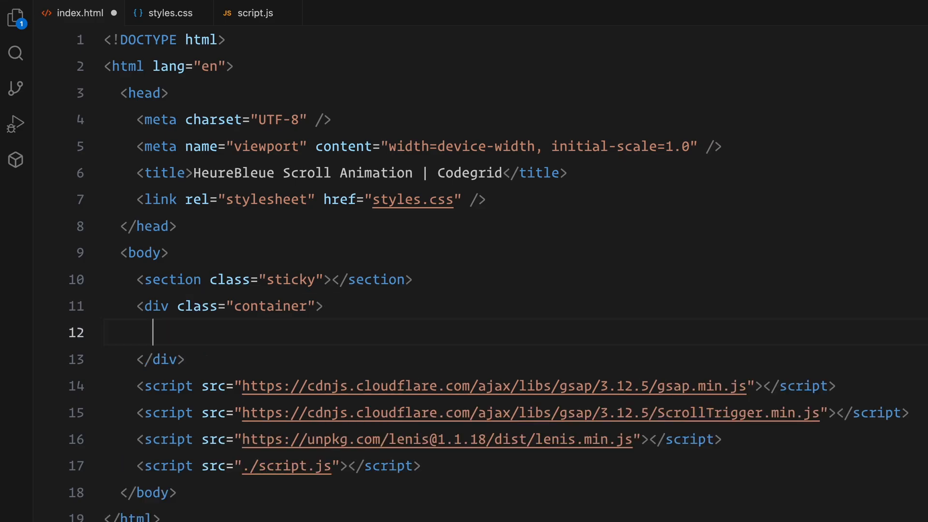
- Fill the container with hero, intro, ws, outro and footer sections and start the gallery wrapper
text(<section class="hero"></section>)
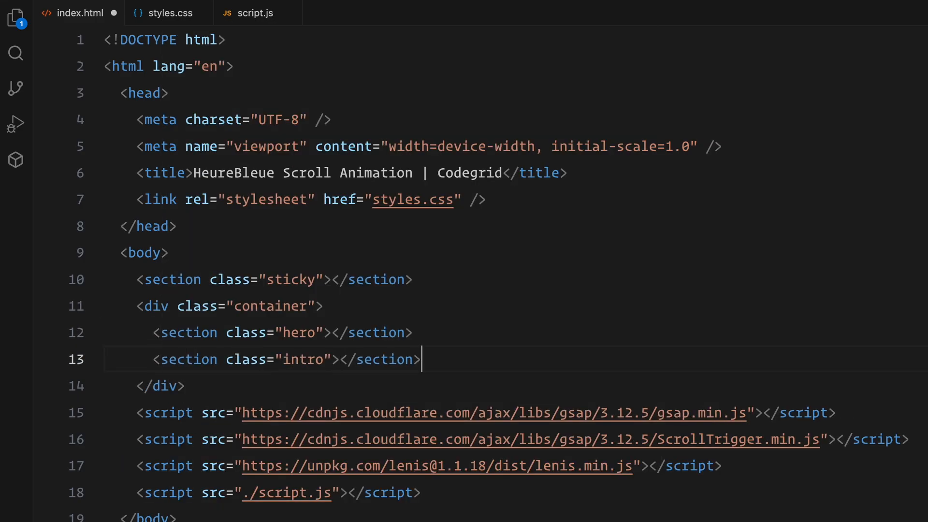
text(<section class="ws"></section>)
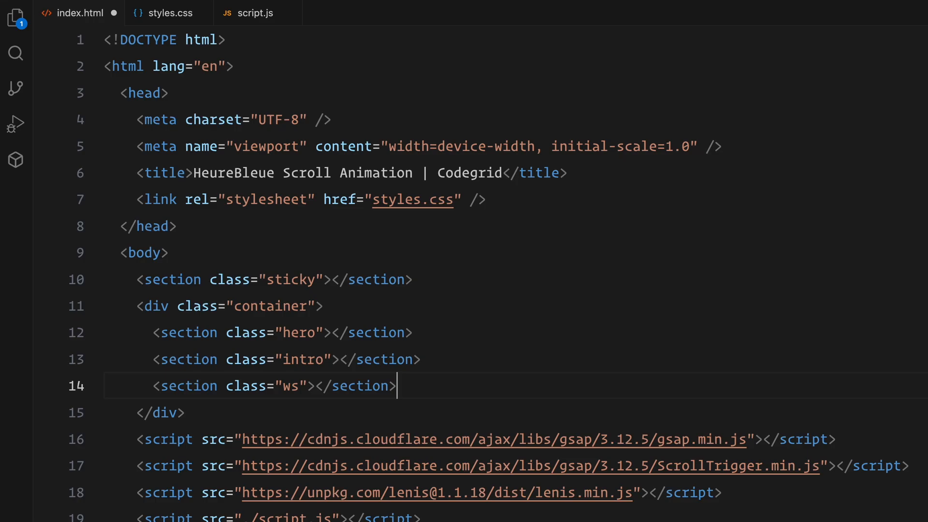
text(<section class="outro"></section>)
text(<section class="footer"></section>)
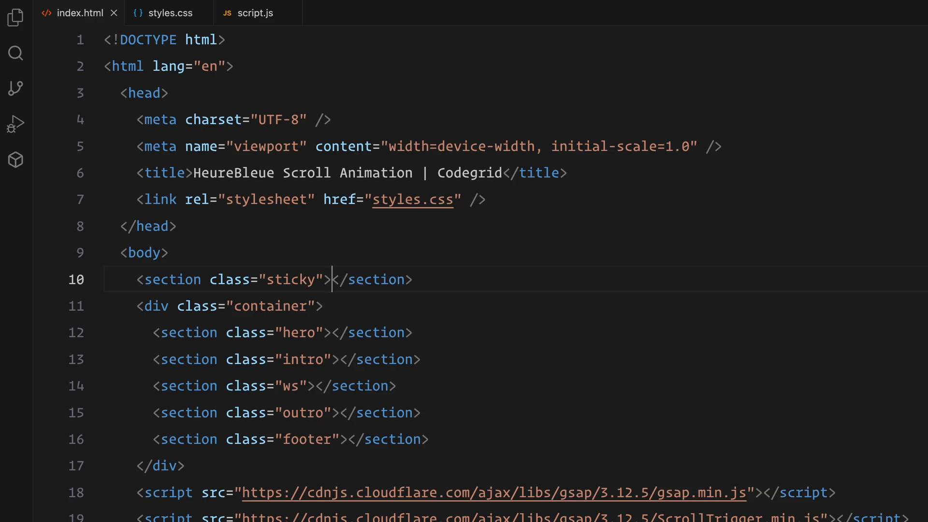
text(.gallery-wrapper">)
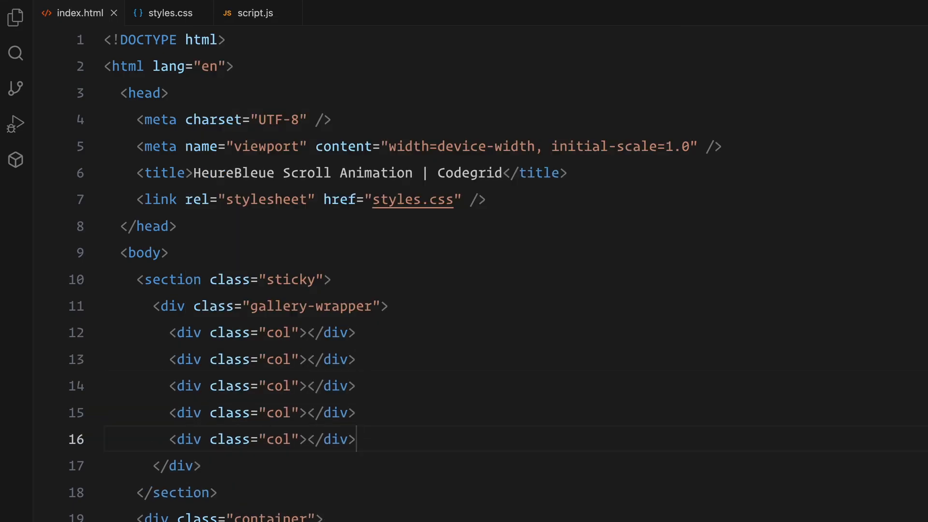
- Add gallery columns side-1 to side-4 and main, each holding three div.img with ./assets images
text(side-1)
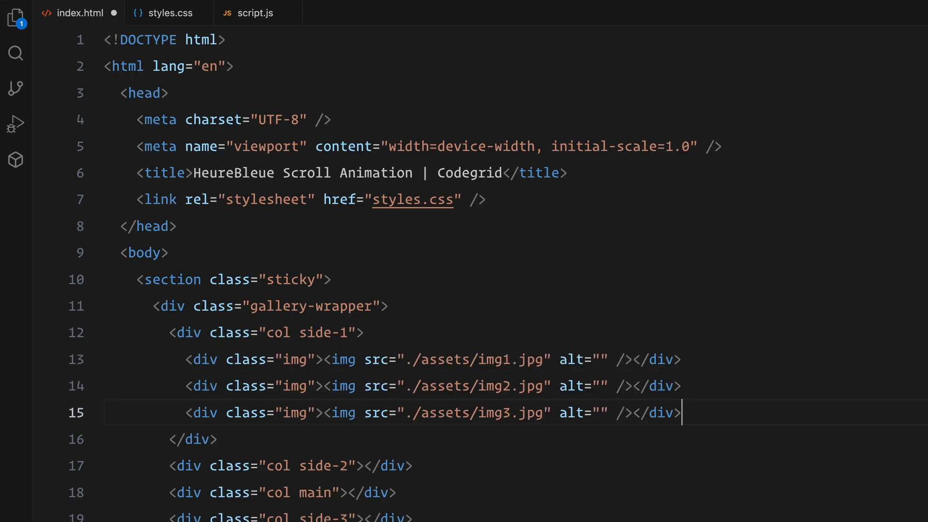
scroll(down, 3)
text(<div class="img main"><img src="./assets/img8.jpg" alt="" /></div>)
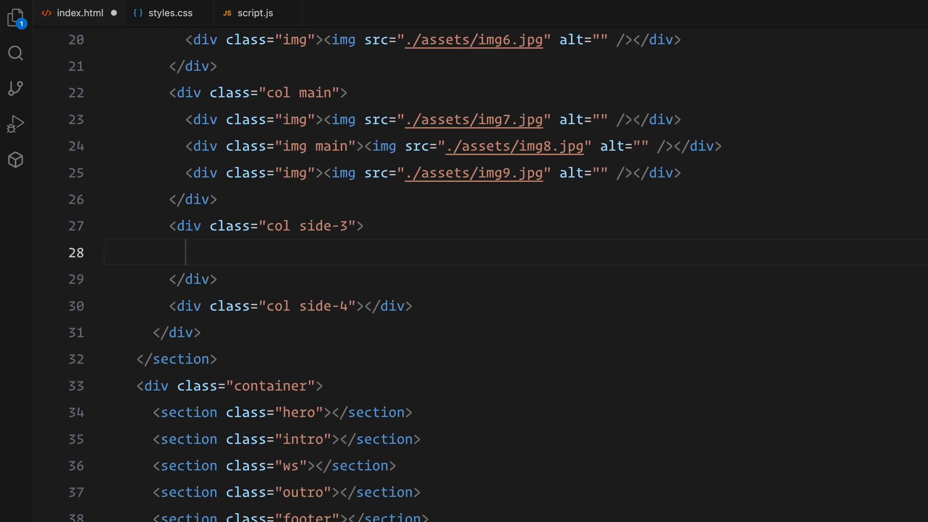
text(<div class="img"><img src="./assets/img10.jpg" alt="" /></div>)
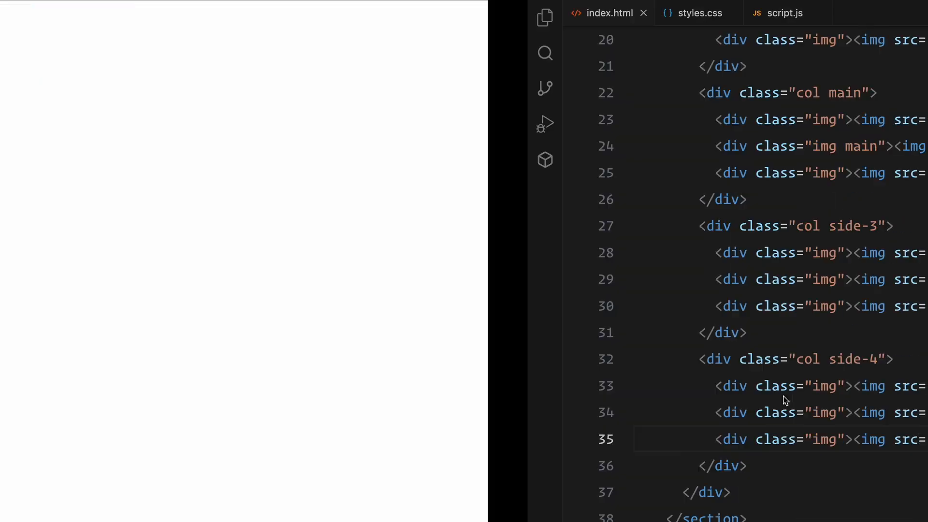
scroll(down, 3)
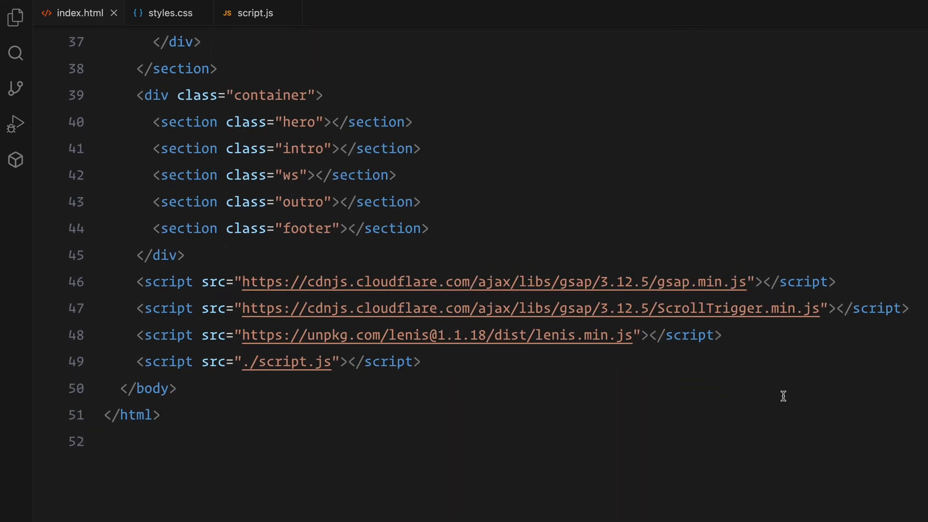
- Give the hero a hero-img with hero.jpg and a header with 'serene' and 'drift' headings
key(Enter)
text(<h1>serene</h1>)
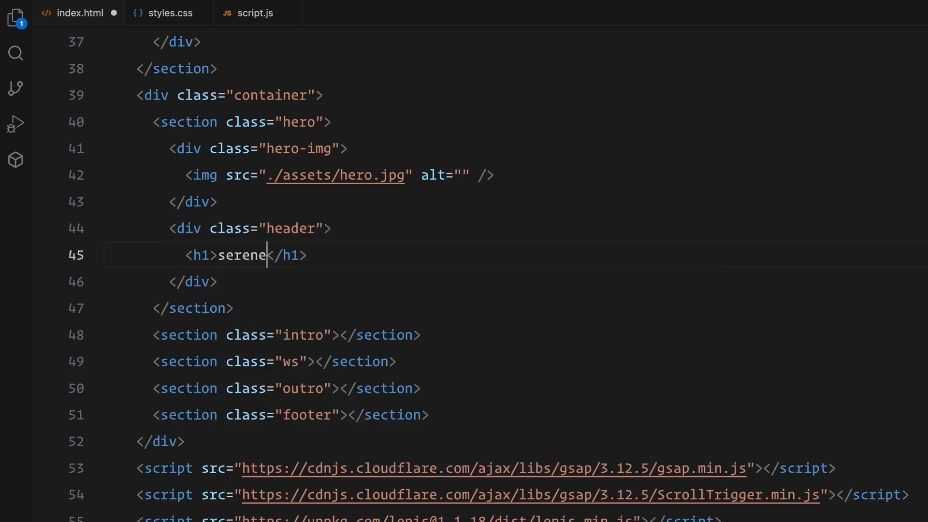
text(<h1>drift</h1>)
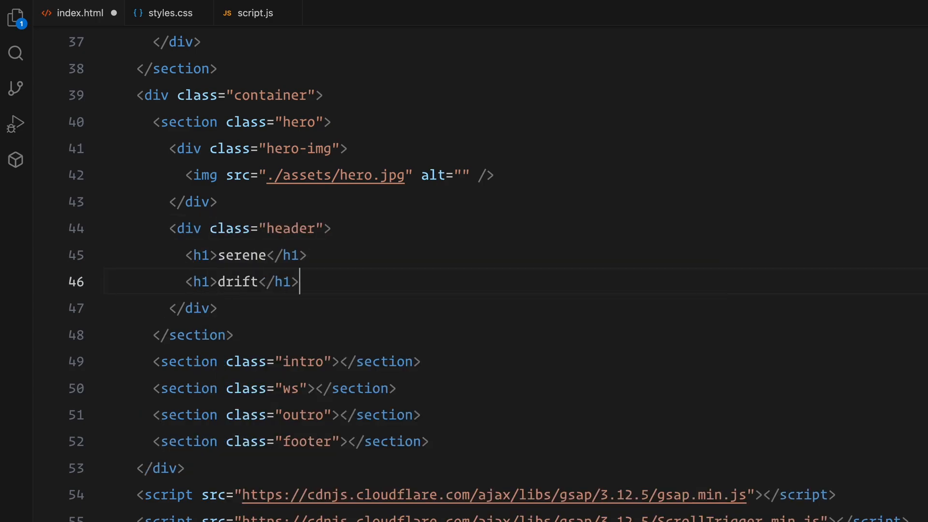
scroll(down, 3)
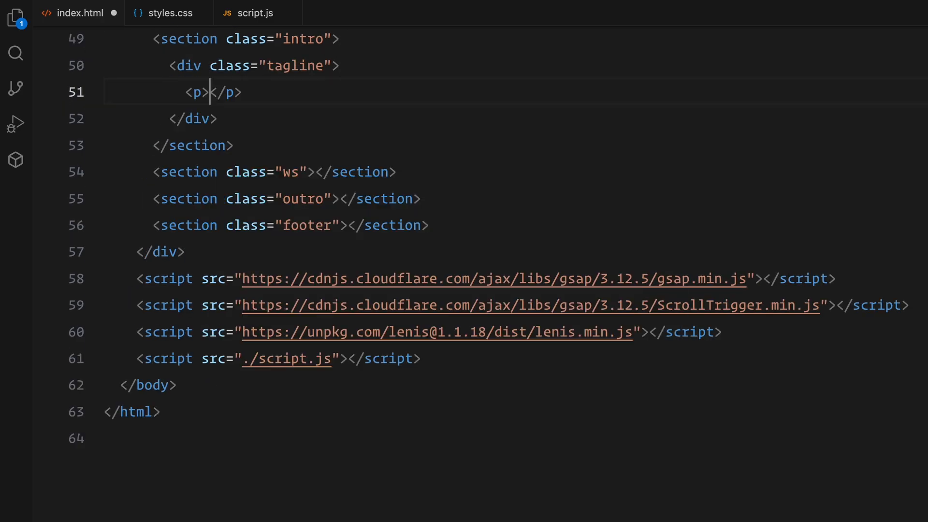
- Give the intro a tagline paragraph, a divider and 'elevating' / 'serenity' headings
text(Inspired visual)
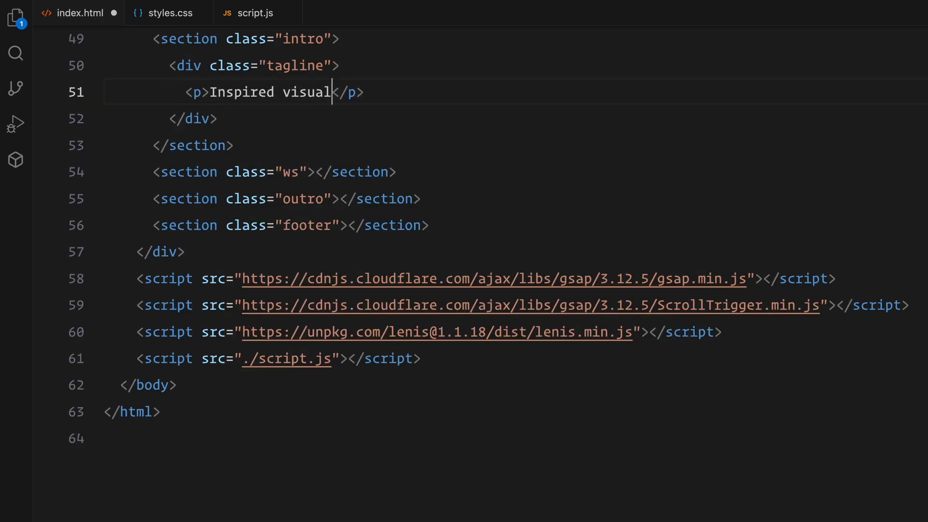
text(s for creators of calm and beauty)
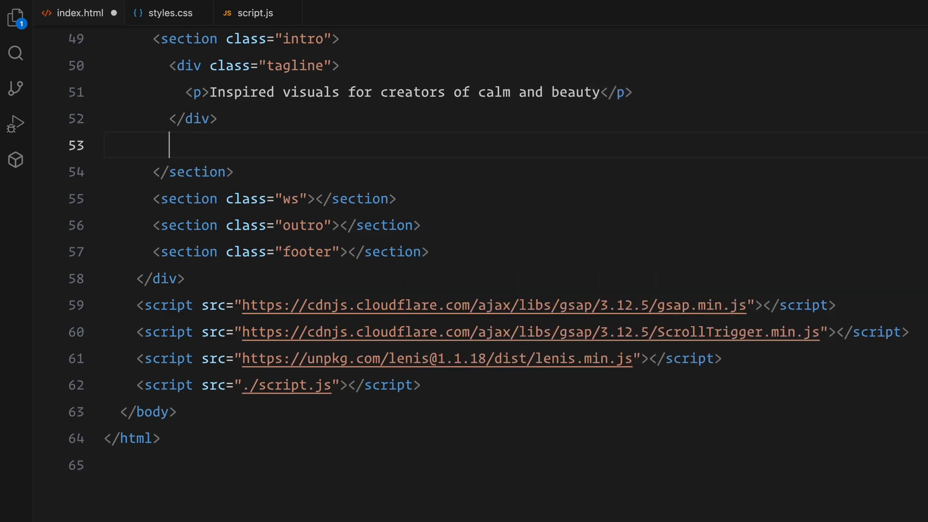
text(<div class="divider"></div>)
text(<div class="intro-header">)
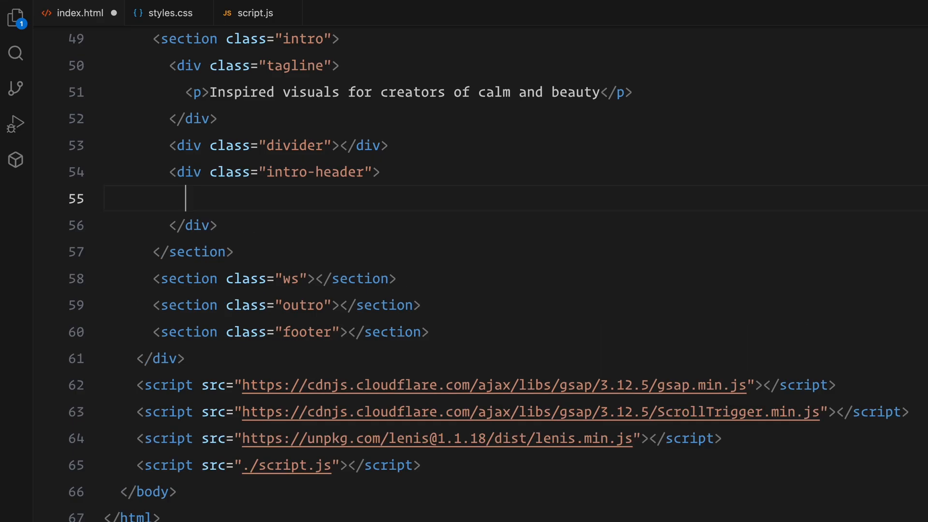
text(<h1>elevating</h1>)
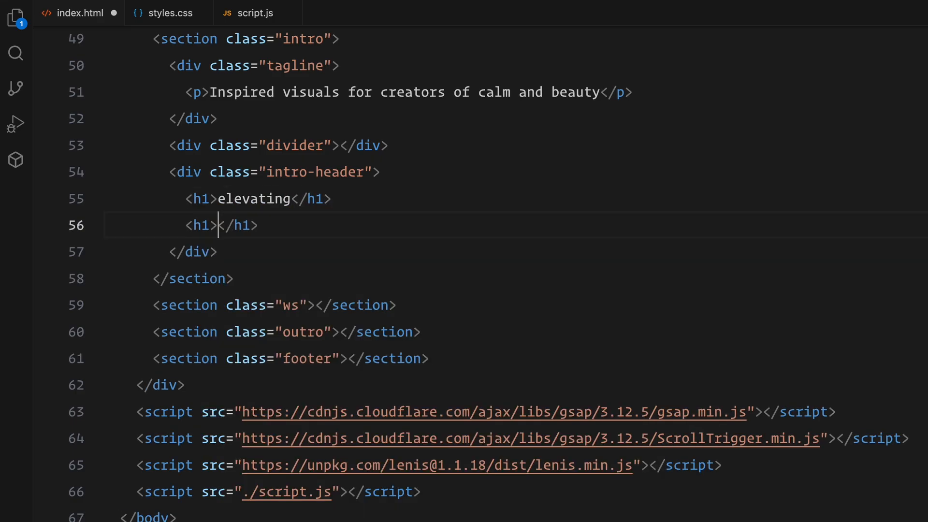
text(serenity)
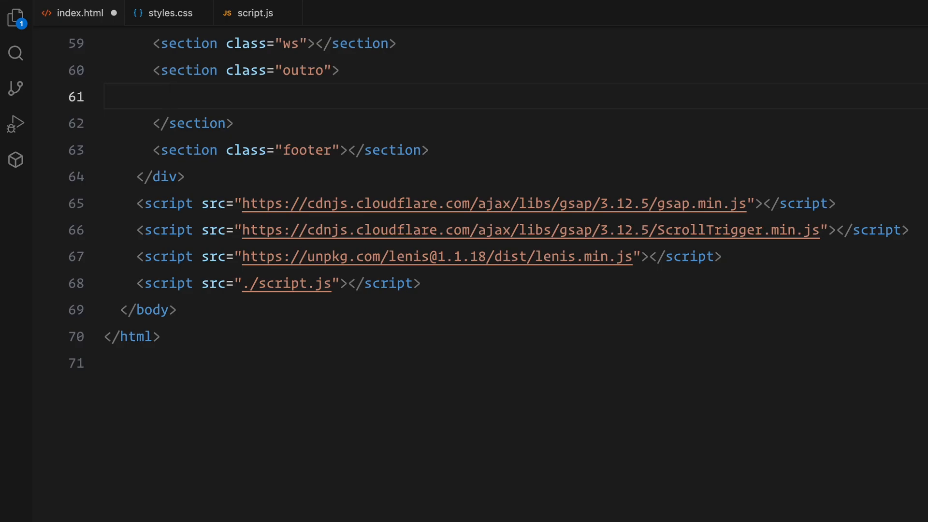
- Add 'crafted calm' and 'and beauty' headings to the outro and a footer-bg div to the footer
text(<h1>crafted calm</h1>)
text(<h1>and beauty</h1>)
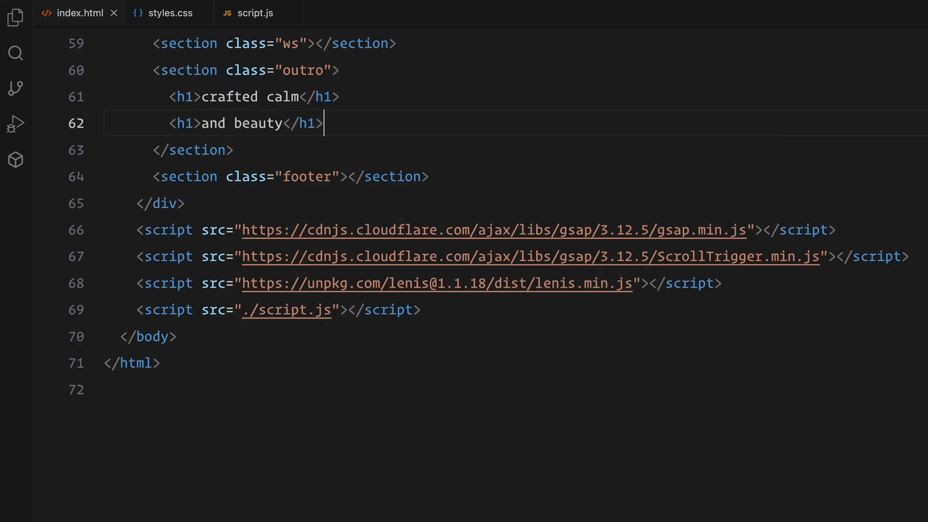
text(<div class="footer-bg"></div>)
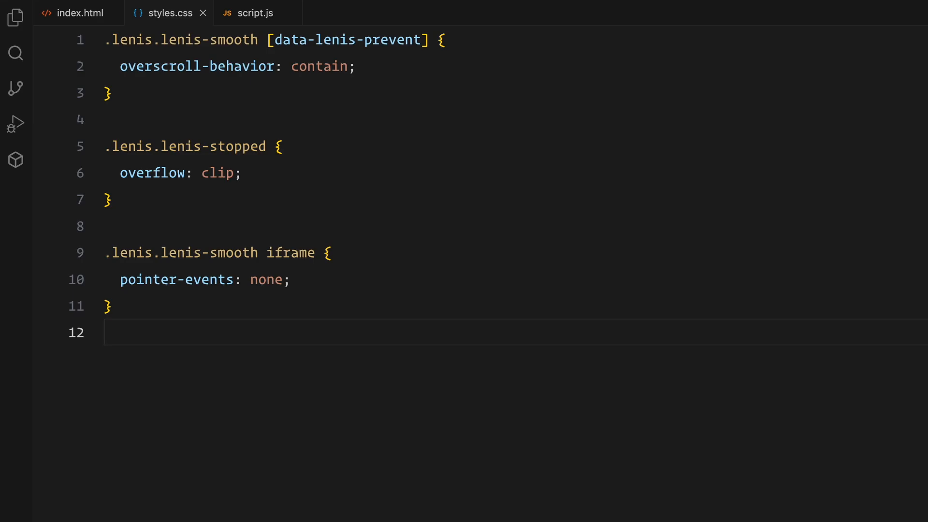
- Write a universal reset with border-box and html/body sizing using PP Neue Montreal
text(margin: 0;)
text(padding: 0;)
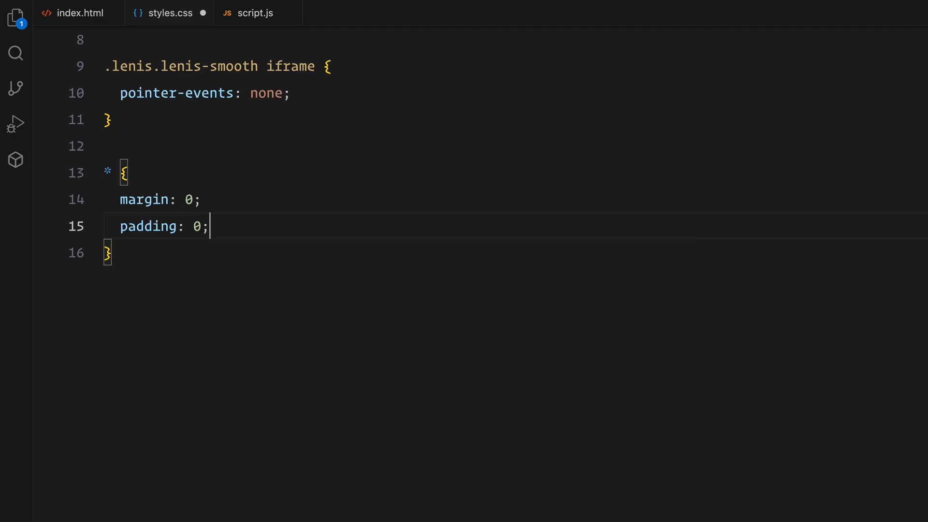
text(box-sizing: border-box;)
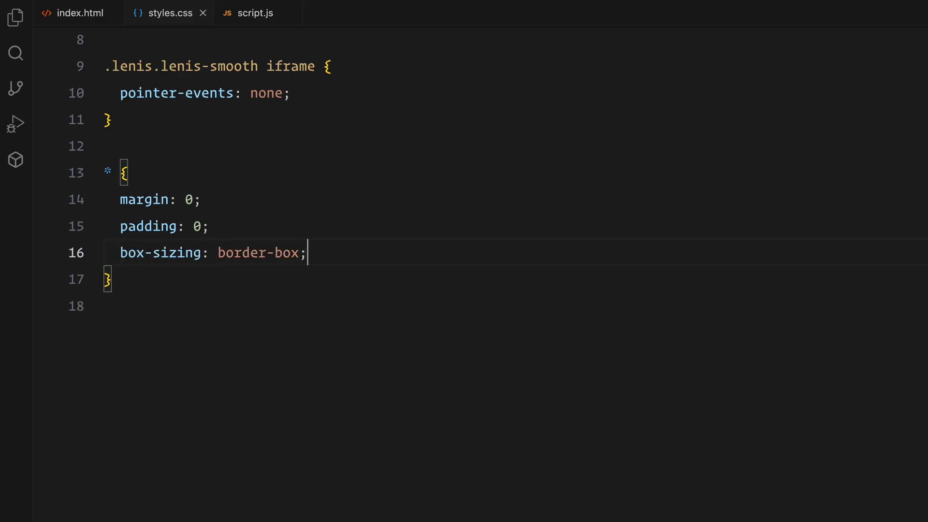
text(html, body {)
text(height: 1000vh;)
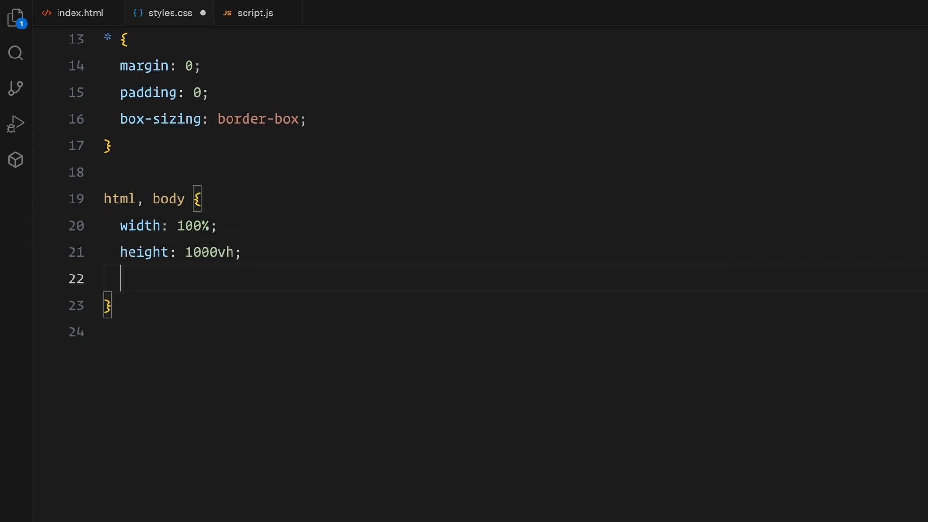
text(font-family: "PP Neue Montr";)
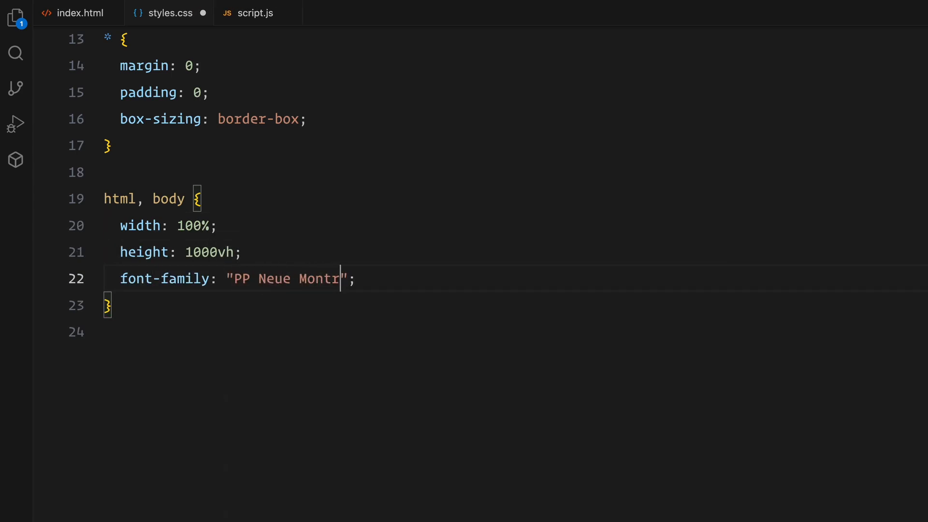
text(eal)
text(height: 100%;)
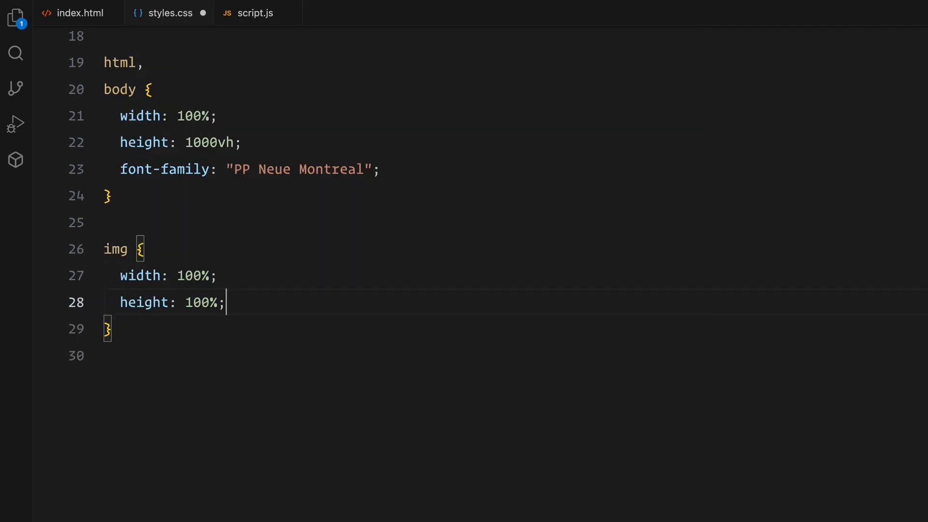
- Make img fill width and height 100% with object-fit cover, then begin the h1 rule
text(object-fit: cover;)
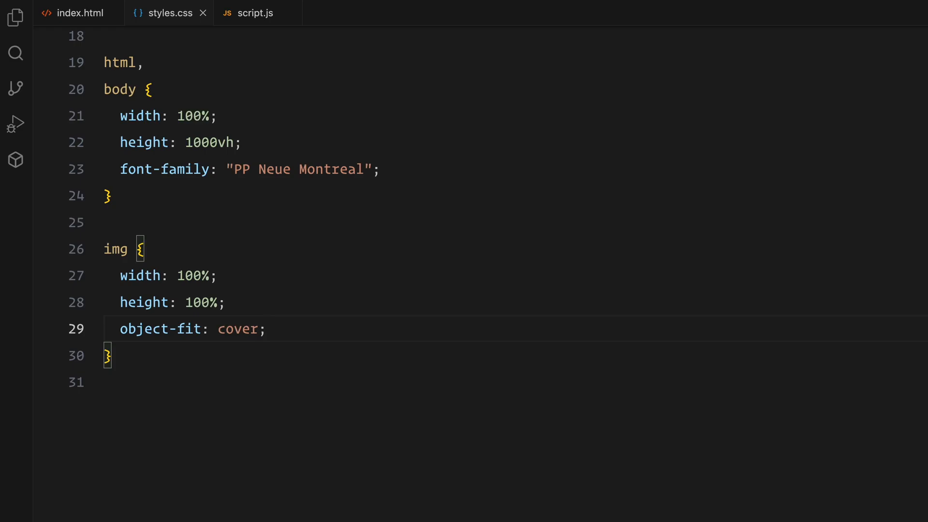
text(h1 {)
text(font-size: 12vw;)
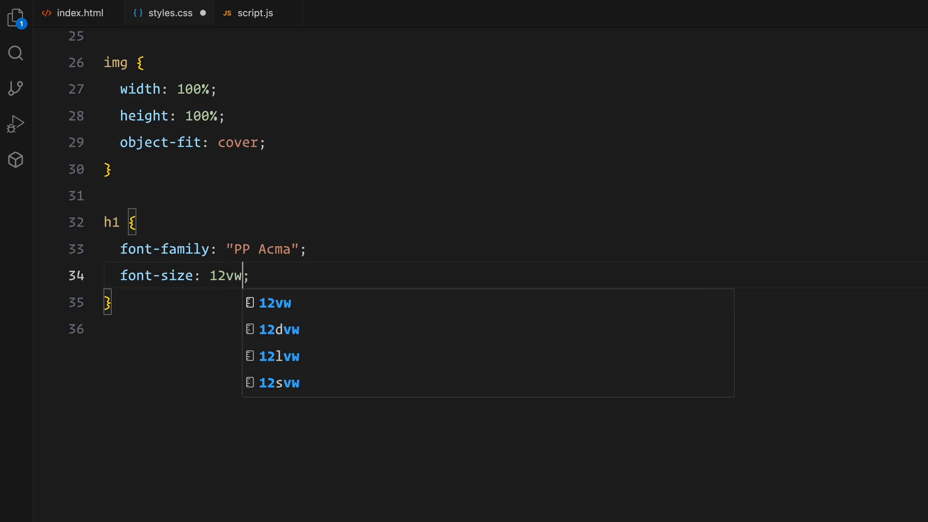
- Finish h1 with weight 400, line-height 1, letter-spacing -0.025em and add the antialiased p rule
text(font-weight: 400;)
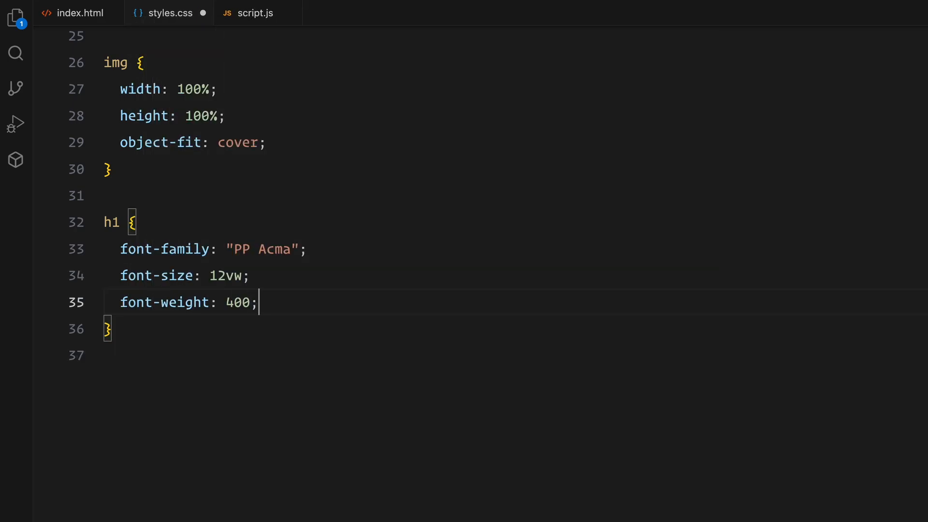
text(line-height: 1;)
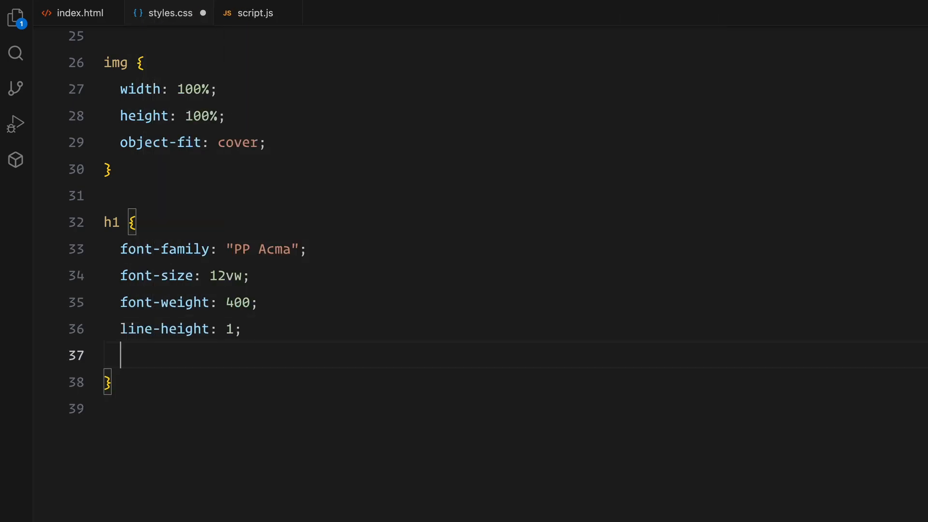
text(letter-spacing: -0.025em;)
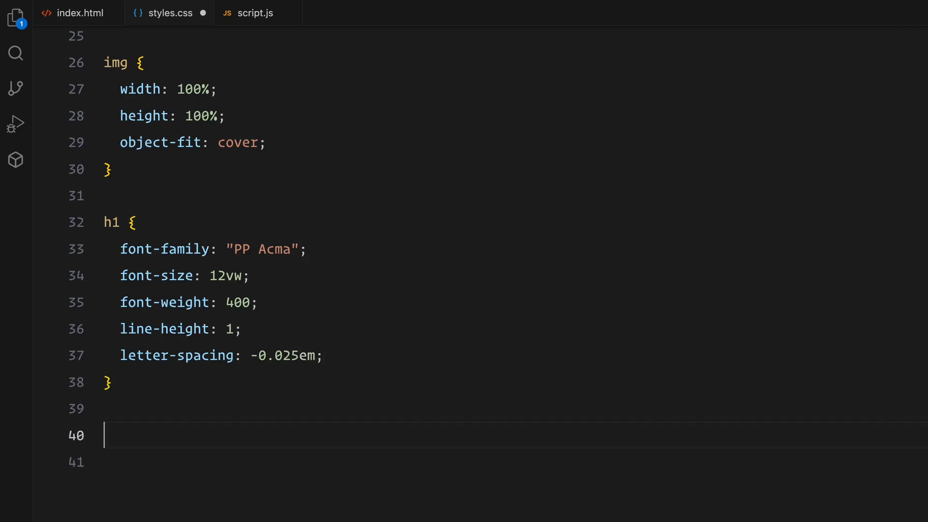
text(p {)
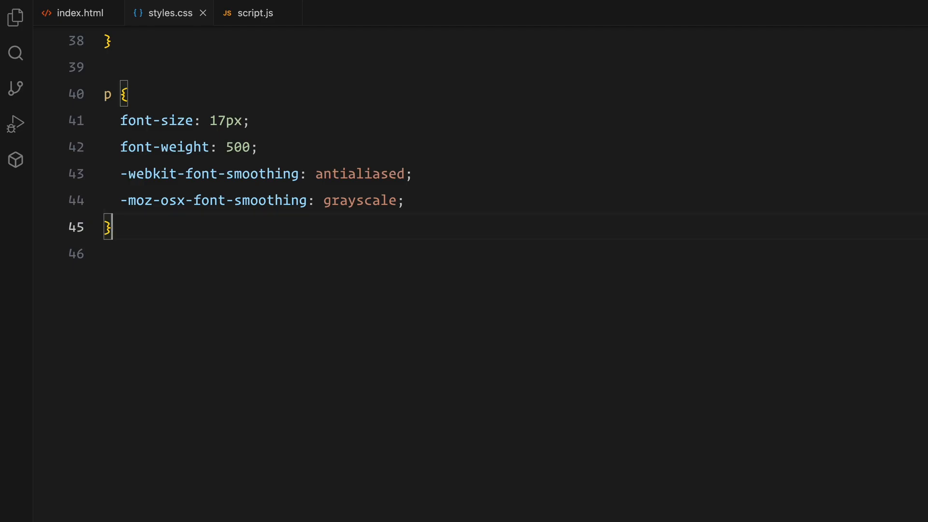
key(Enter)
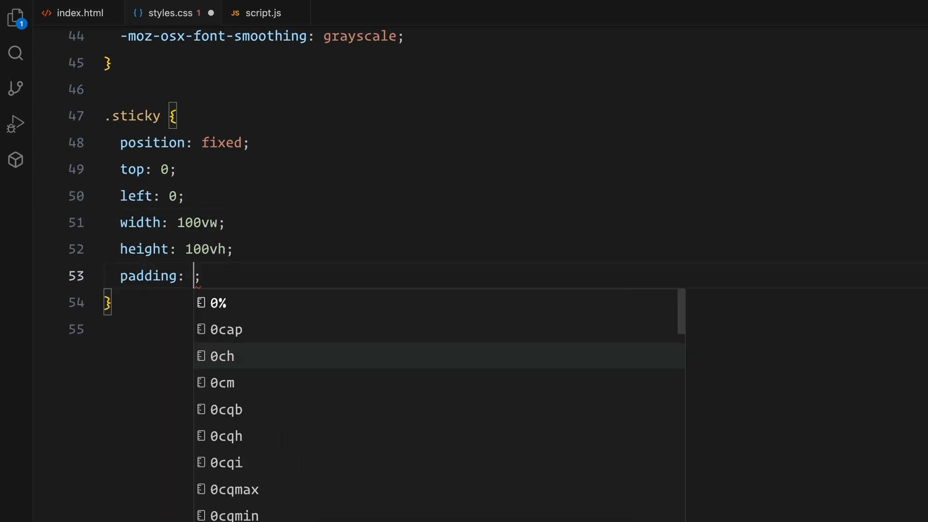
- Finish the fixed black .sticky rule and add .gallery-wrapper with translate/scale(1), 160vw width, flex and 4em gap
text(0;)
text(overflow: hidden;)
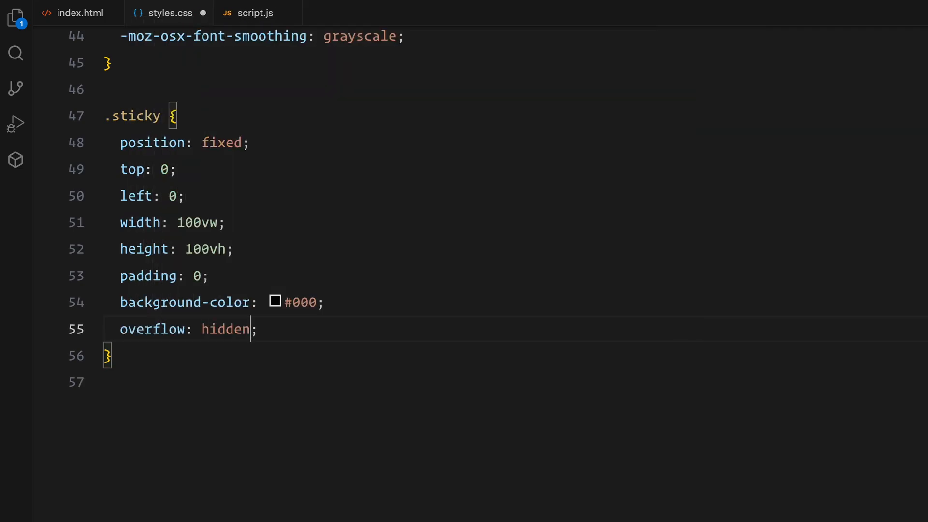
key(Enter)
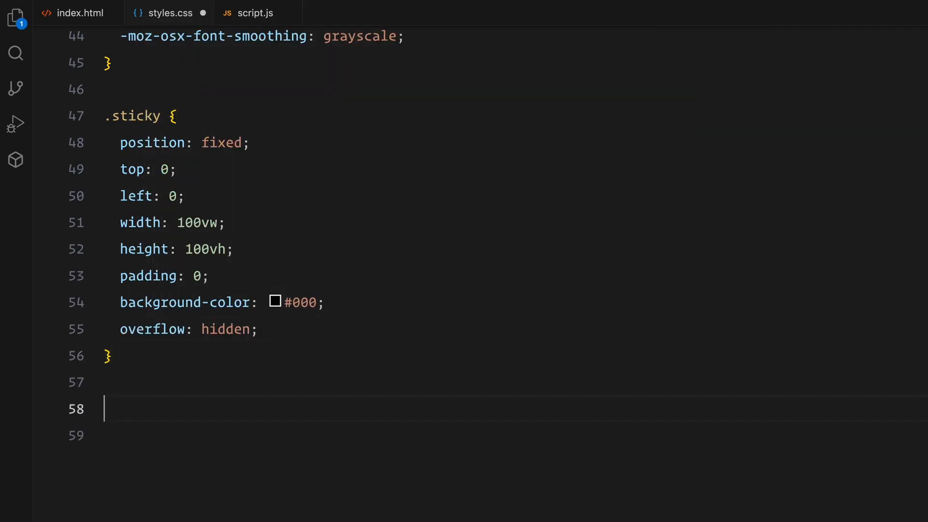
text(.gallery)
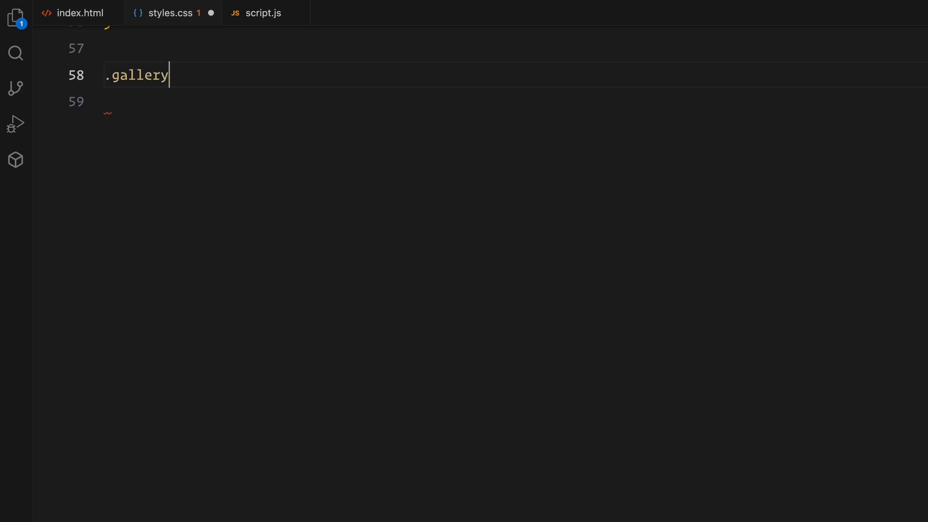
text(-wrapper {)
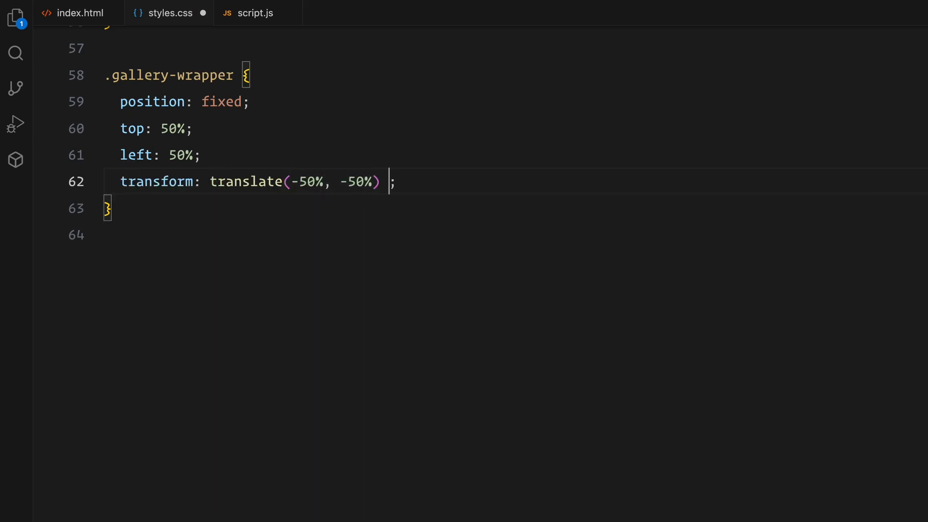
text(scale(1))
text(display: flex;)
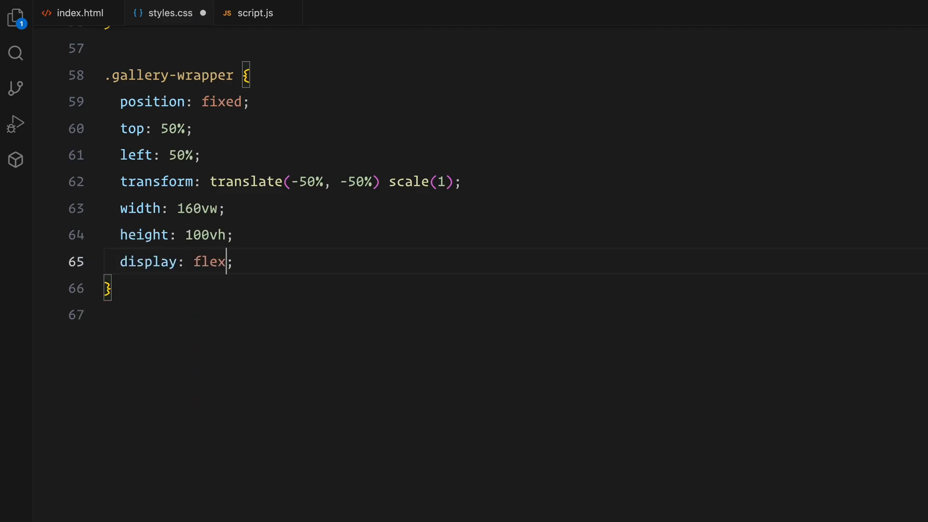
text(gap: 4em;)
text(position: relative;)
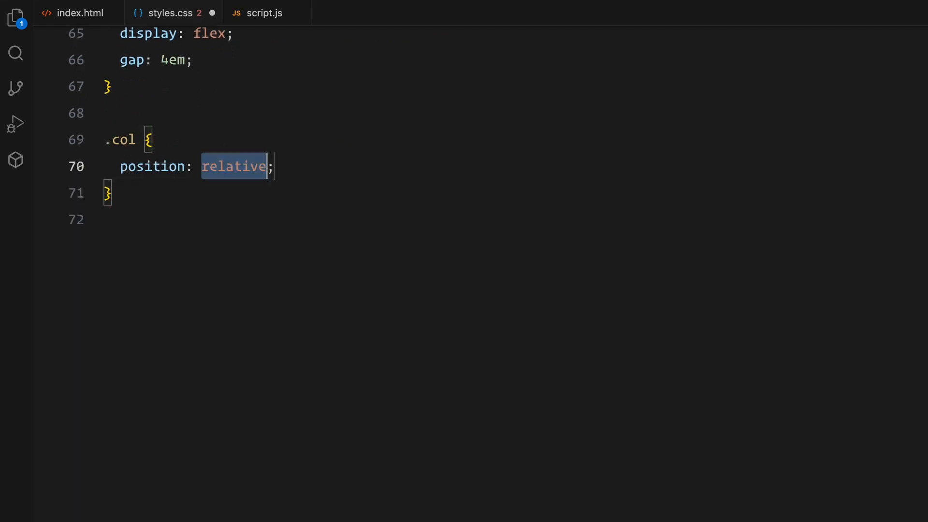
- Define .col as a flex column with flex 1, 100% height, 4em gap and will-change transform
text(flex: 1;)
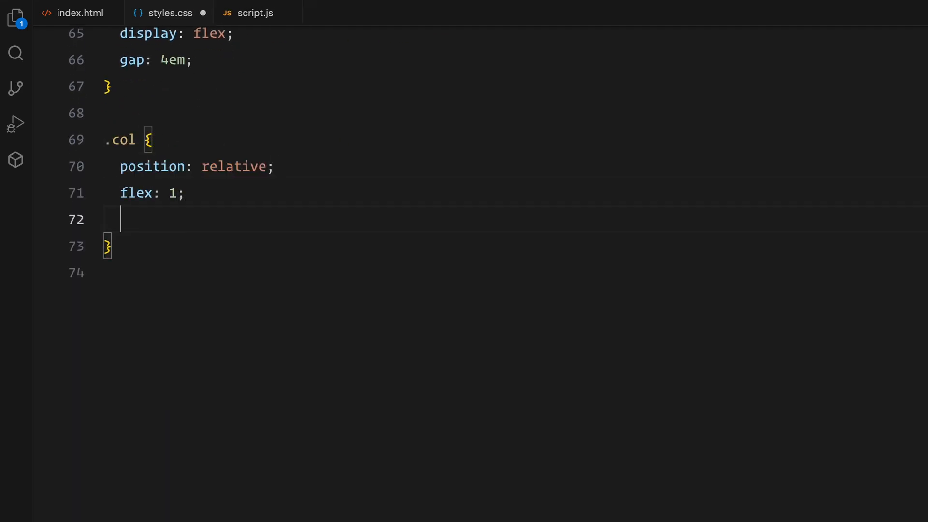
text(height: 100%;)
text(will-change: ;)
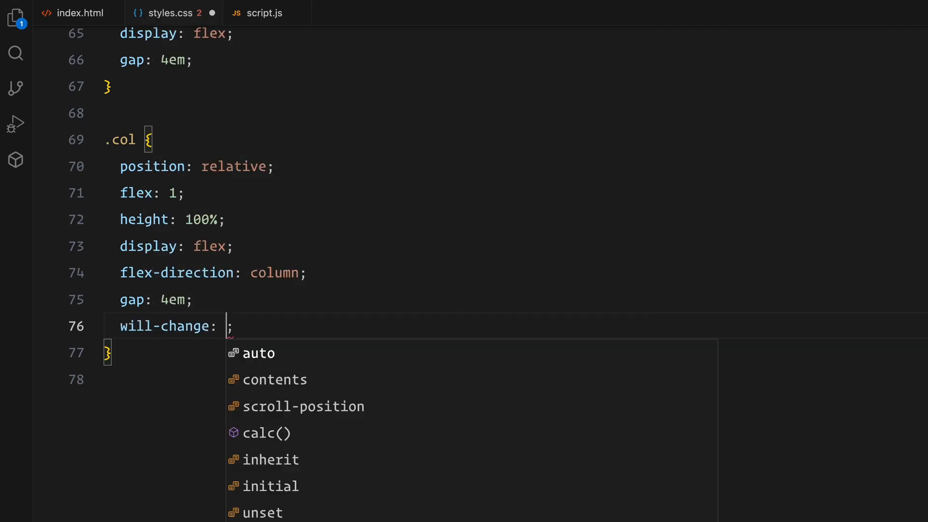
text(transform)
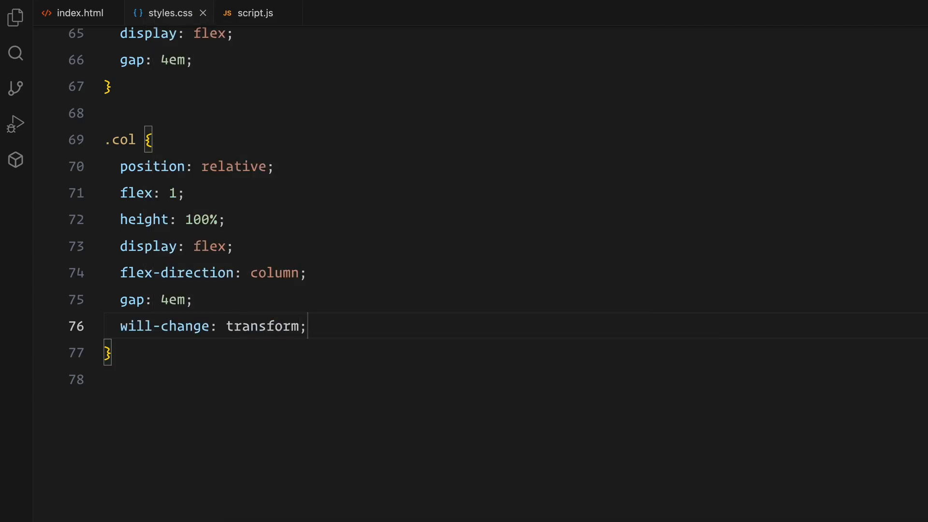
key(Enter)
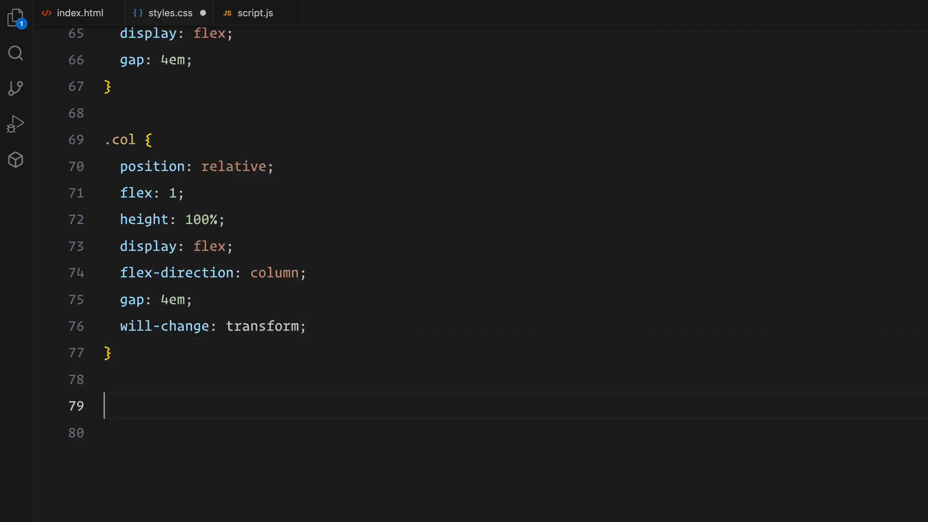
- Add white overflow-hidden .img and .img.main img scaled to 2 with will-change, then begin .container
text(.img {)
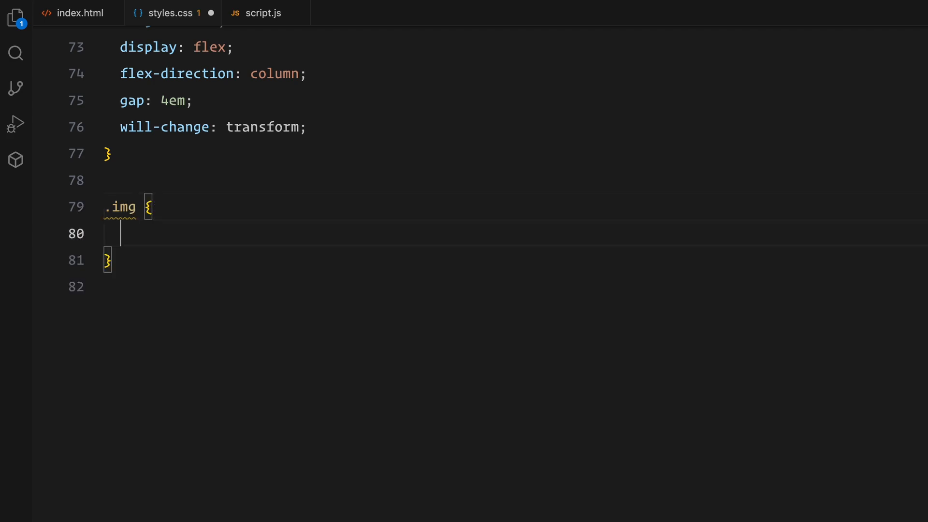
text(flex: 1;)
text(background-color: #;)
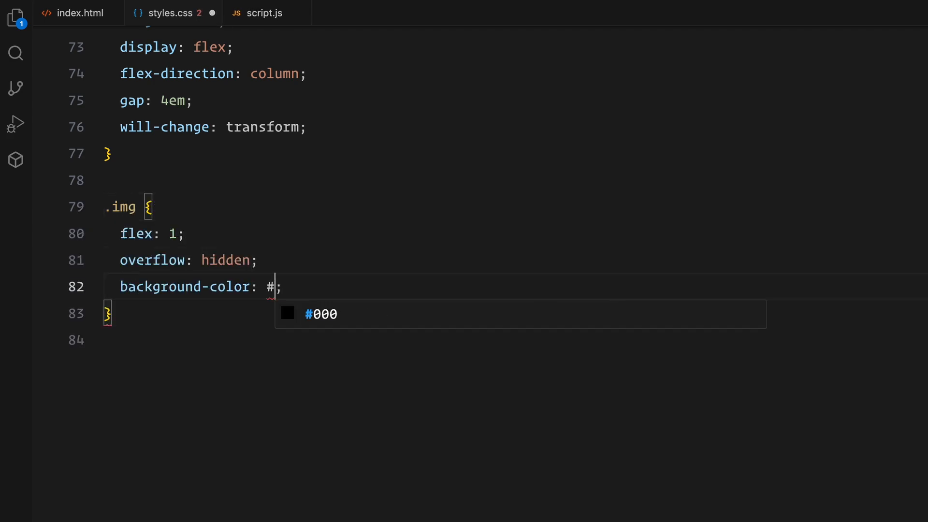
text(fff)
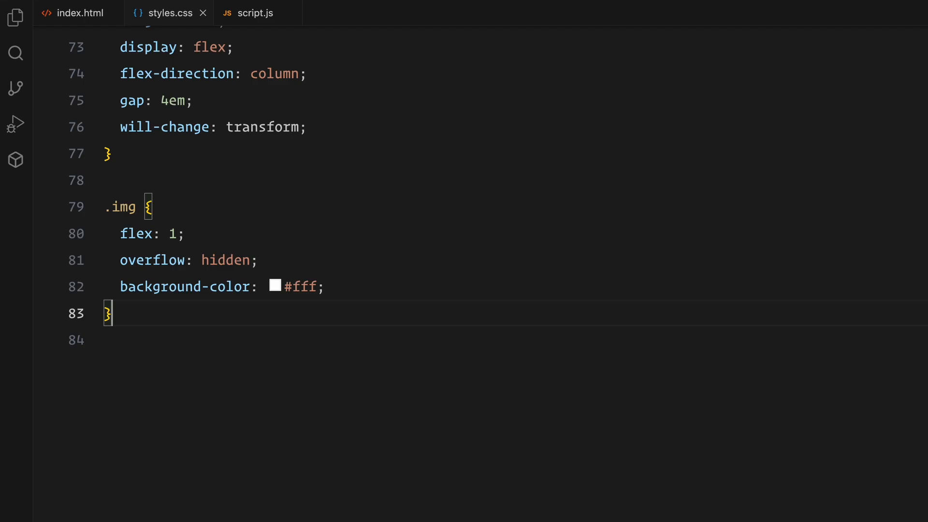
text(.img.main img {)
text(position: relative;)
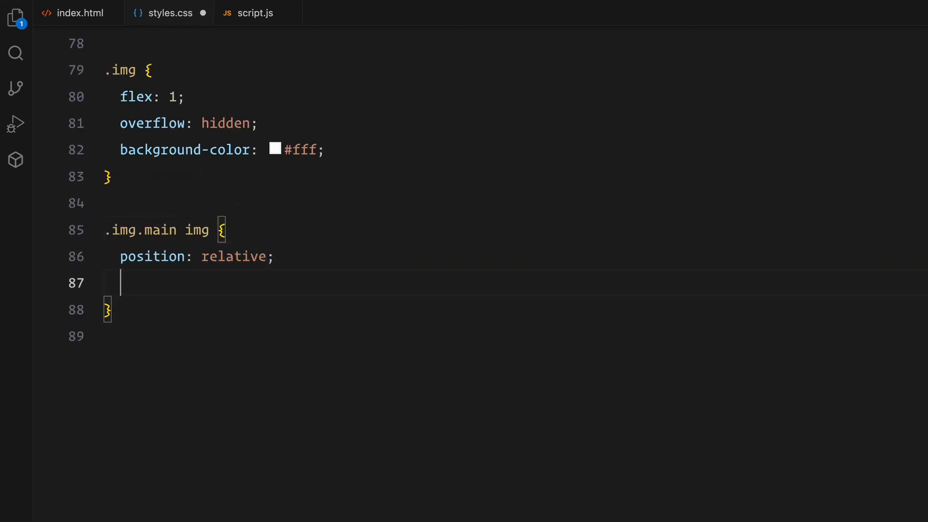
text(transform: scale(2);)
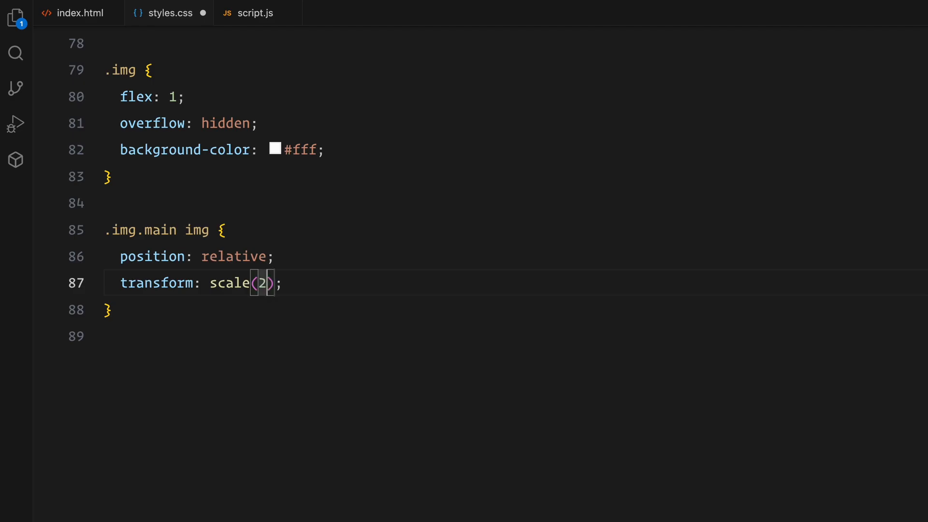
text(will-change: ;)
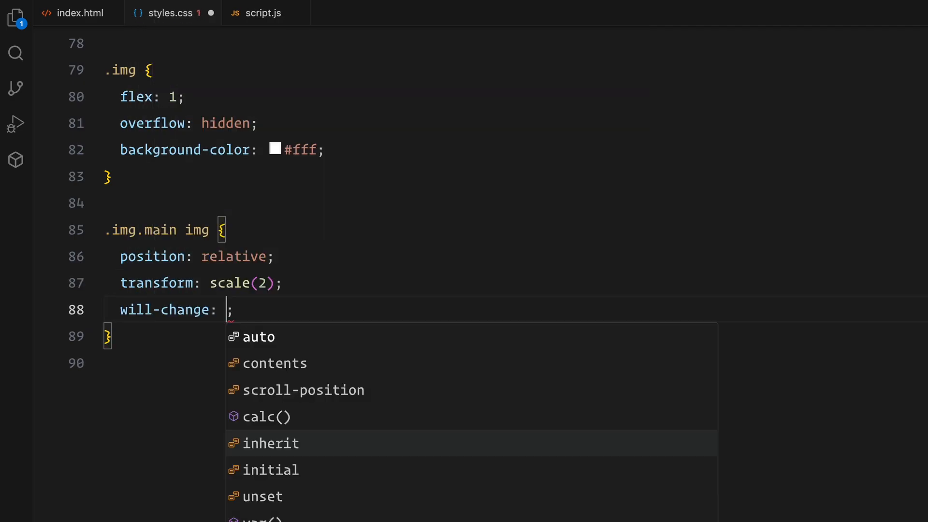
text(transform)
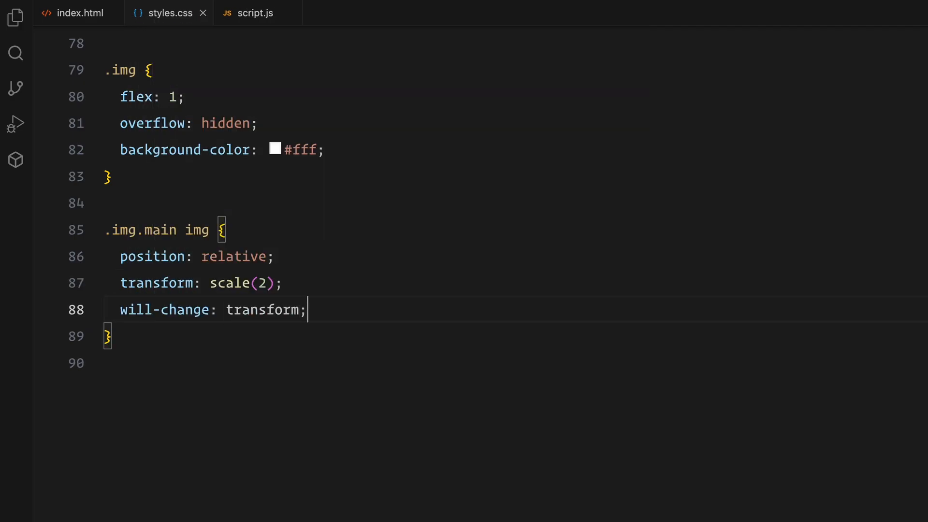
text(.container {)
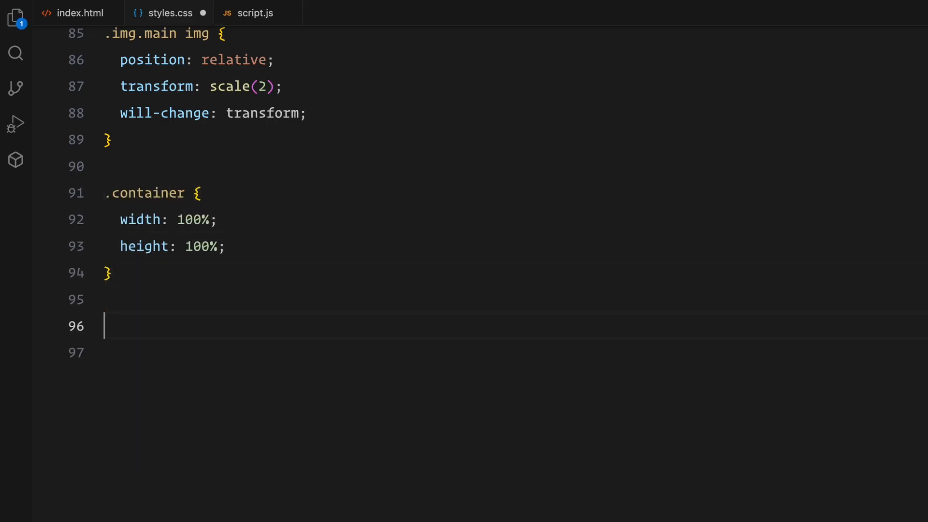
- Finish the padded section rule and write .hero as flex aligned to flex-end
scroll(down, 3)
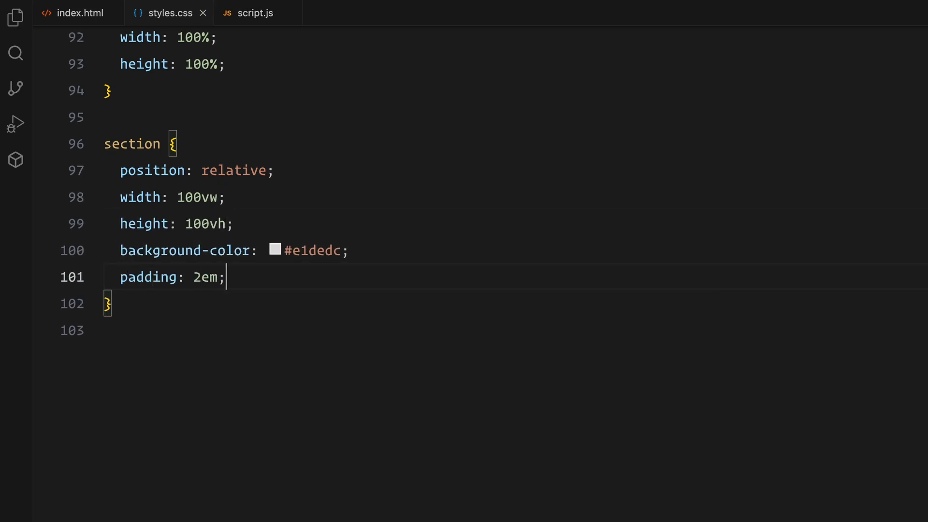
key(Enter)
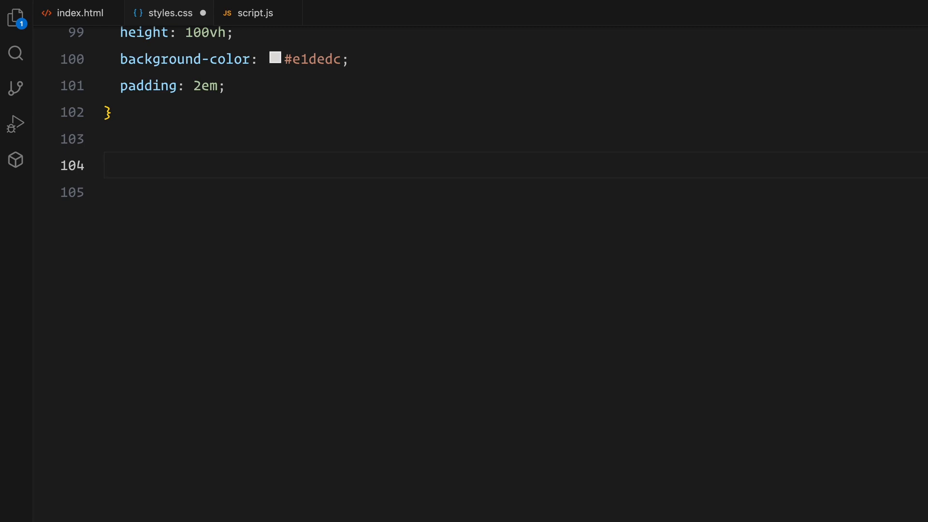
text(.hero {)
text(display: flex;)
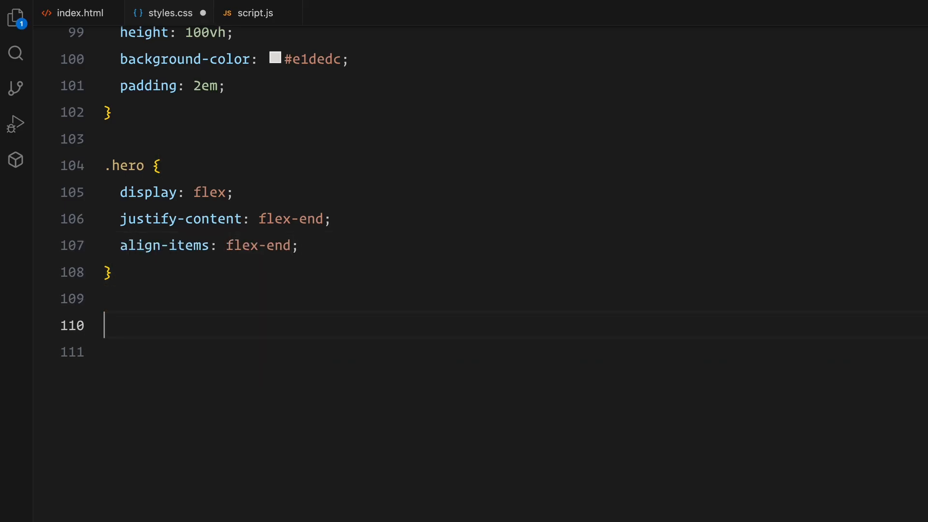
- Write .hero-img as absolute, top/left 0, width and height 100%
text(.hero-img {)
click(491, 352)
text(position: absolute;)
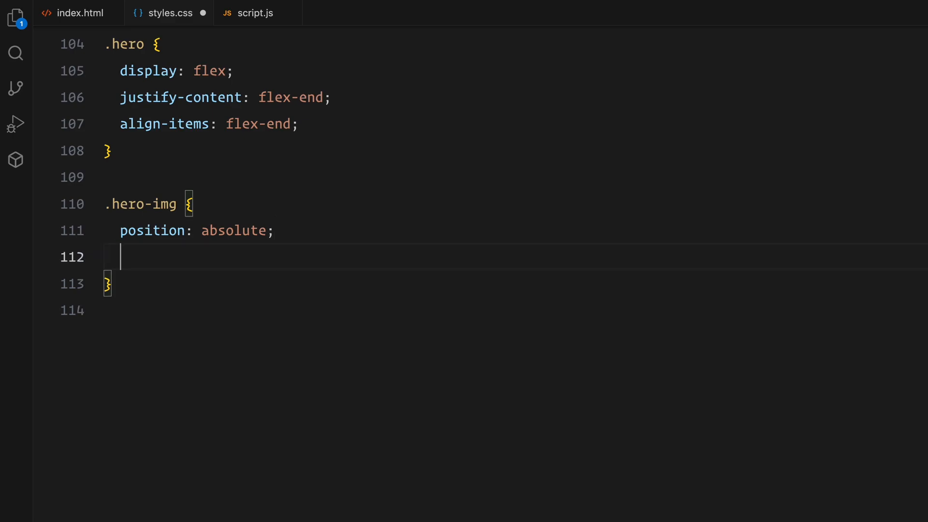
text(top: 0;)
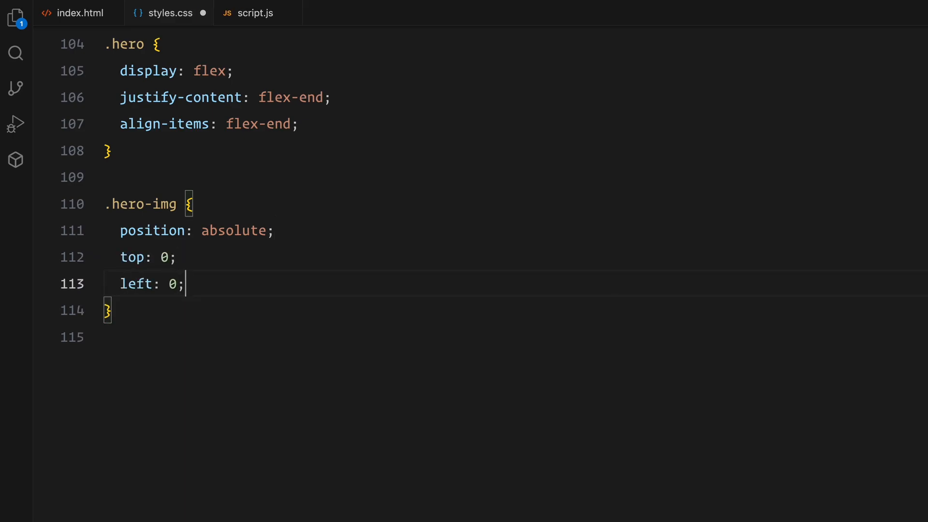
text(width: 100%;)
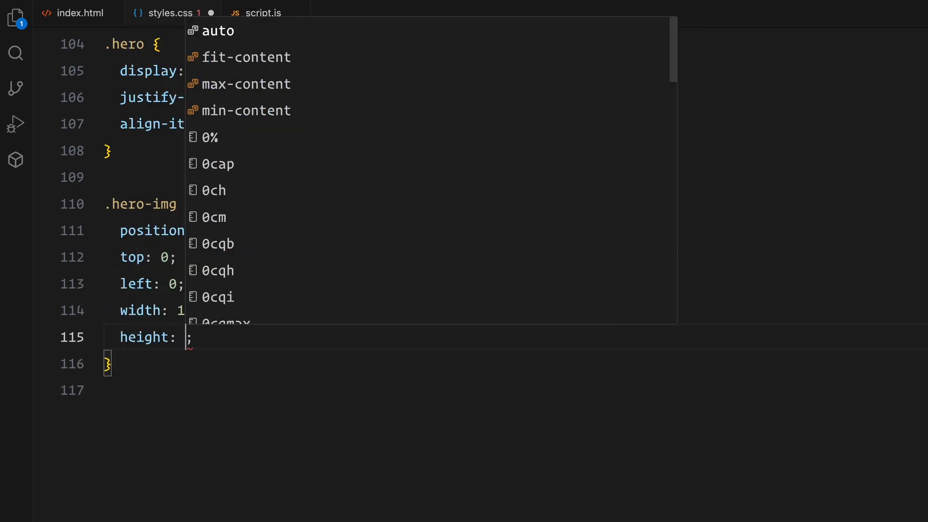
text(100%)
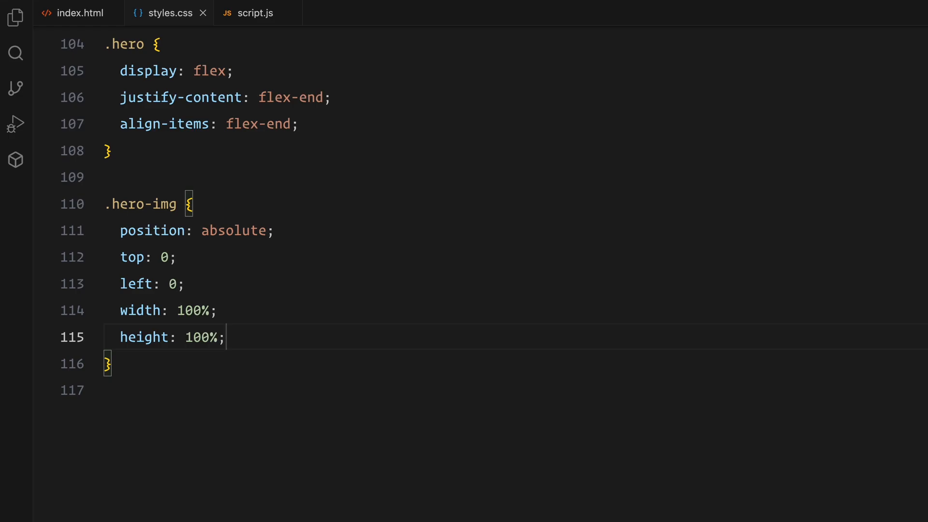
key(Enter)
text(position: absolute;)
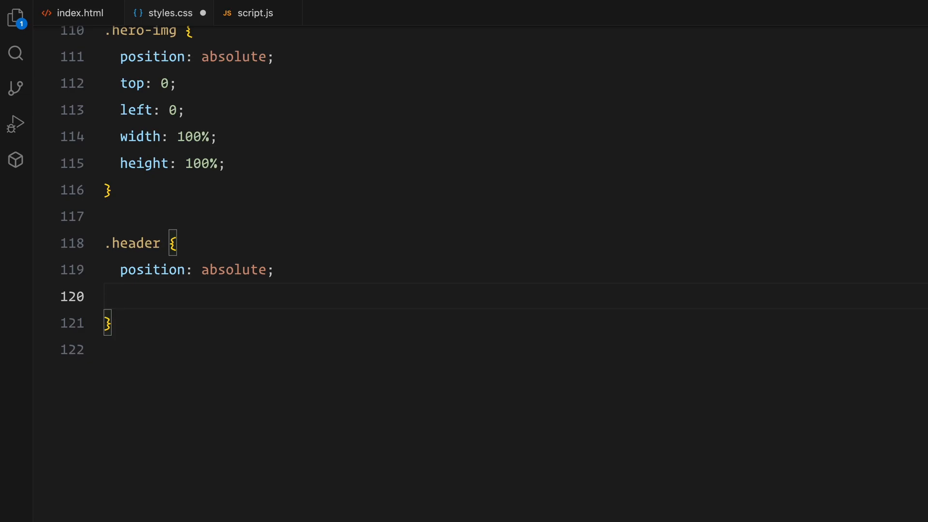
- Write .header as relative, full-width flex row with space-between and color #fff
text(display: flex;)
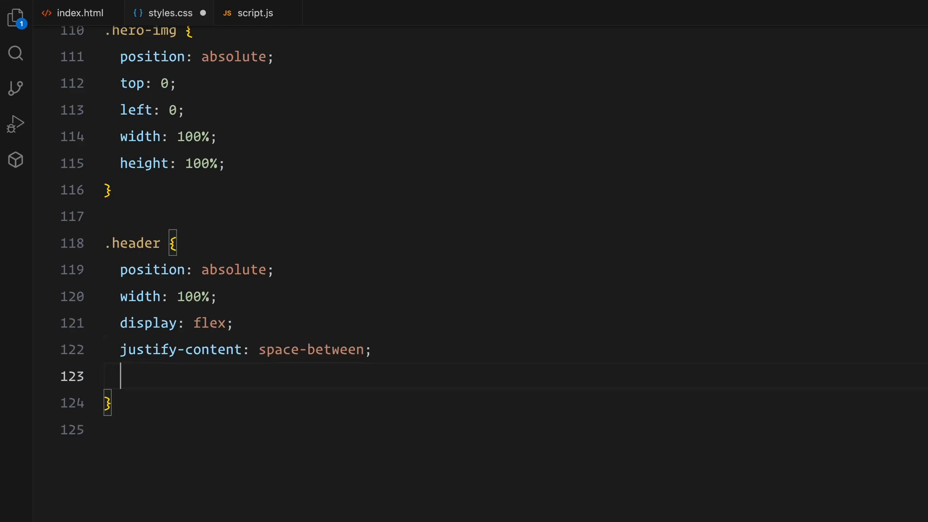
text(color: #fff;)
click(516, 269)
text(relativ)
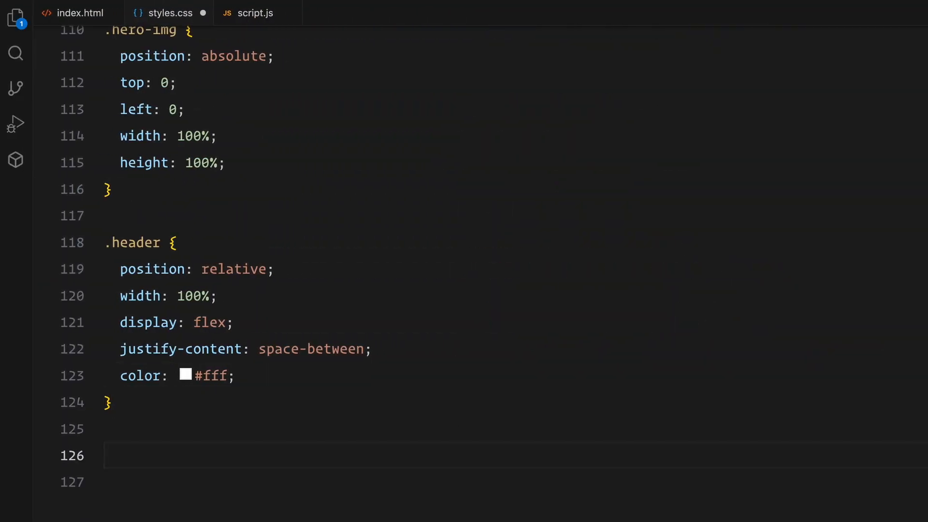
- Write .intro as a centred flex column with padding 4em 0, background #e1dedc and color #05364c
text(.intro {)
text(align-items: center;)
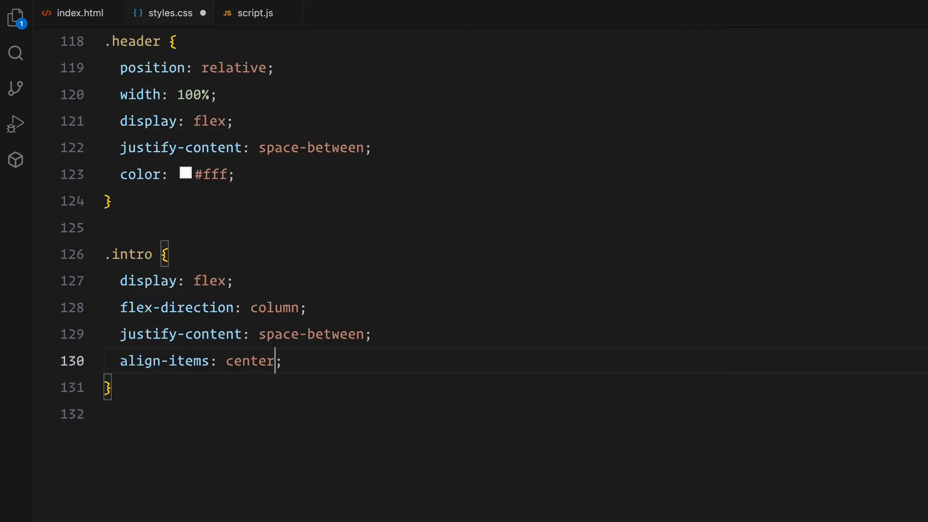
text(text-align: center;)
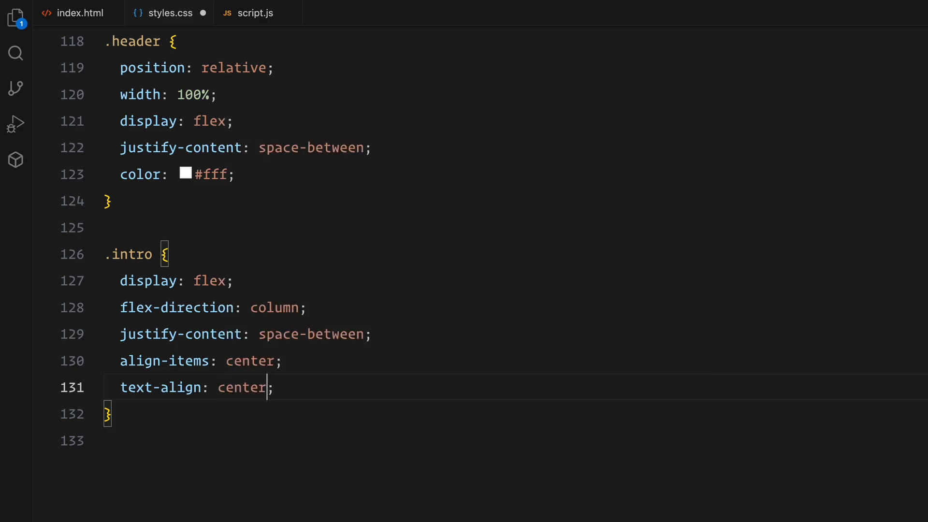
text(padding: 4em 0;)
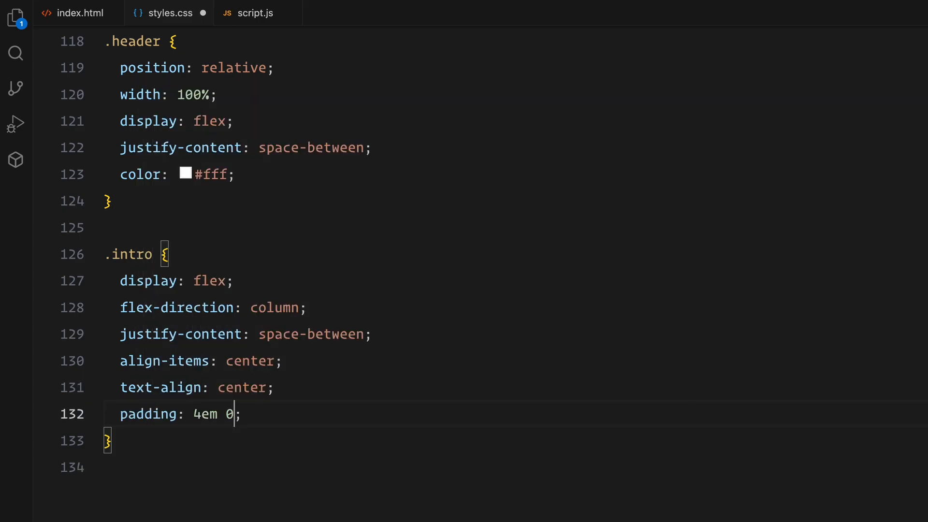
text(background-color: #e1dedc;)
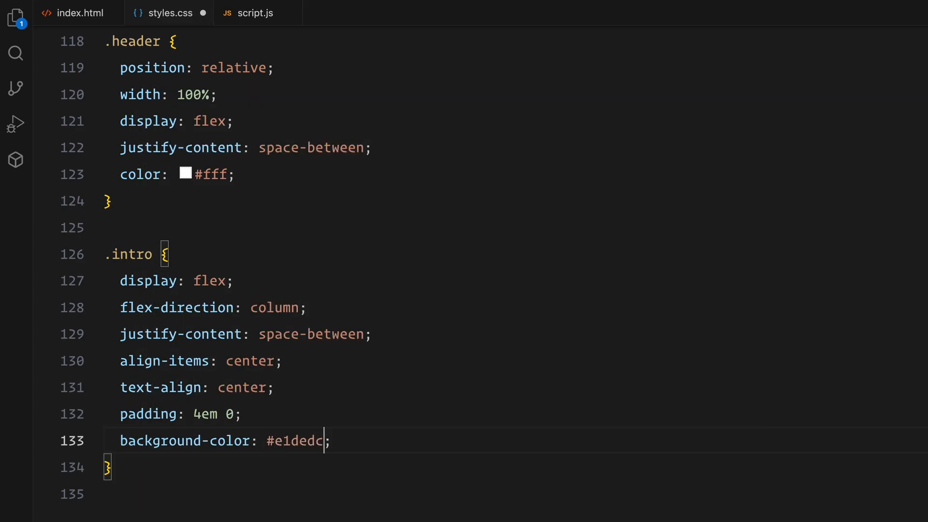
text(color: #05364c;)
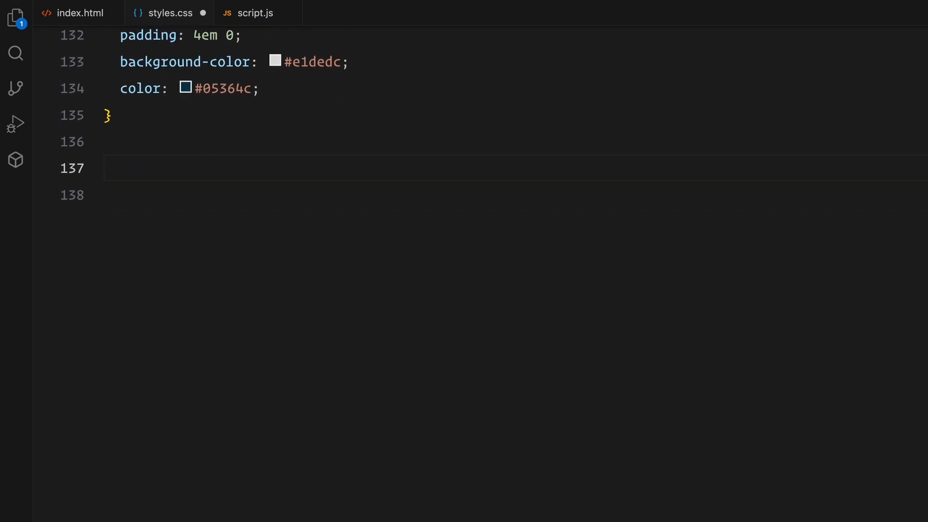
- Add a .divider rule 1.5px wide, 30% tall with dark blue #05364c background
text(.divider {)
text(background-color: ;)
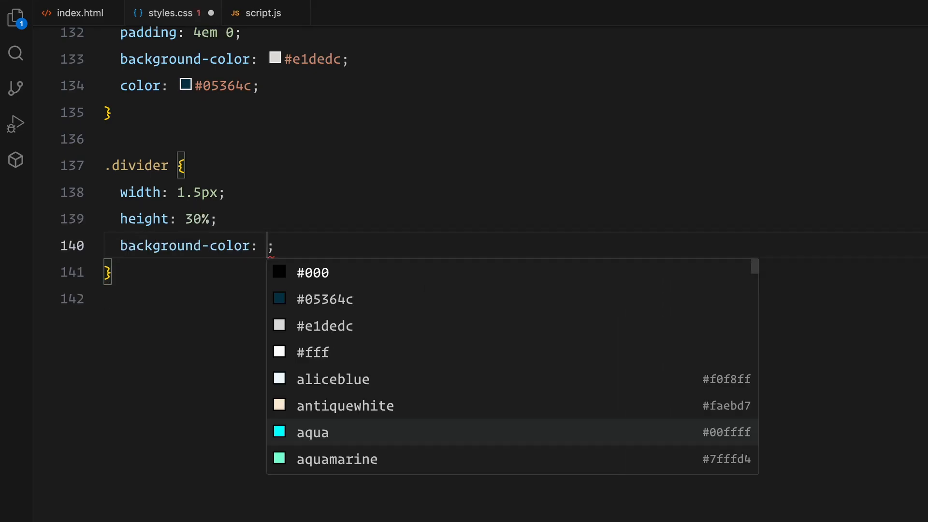
click(325, 299)
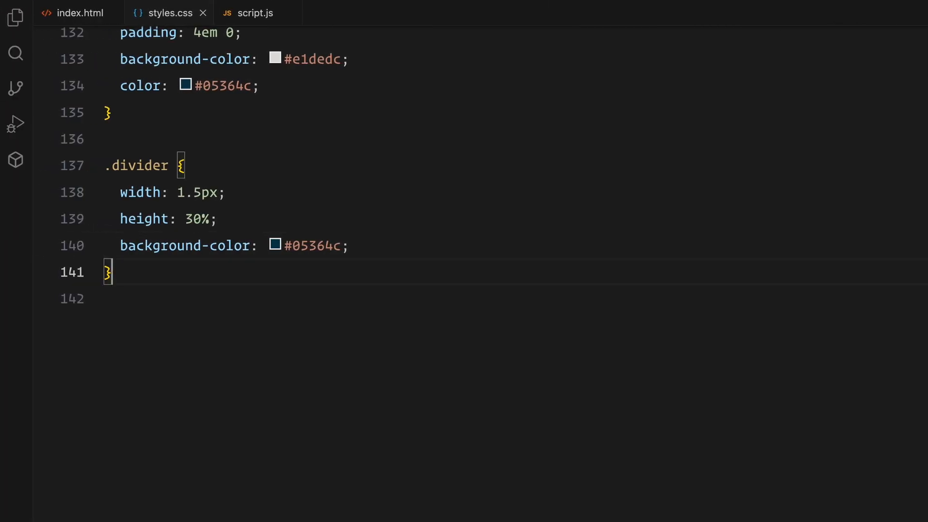
- Add section.ws at 100vw by 600vh with a transparent background
text(section.ws {)
text(height: 600vh;)
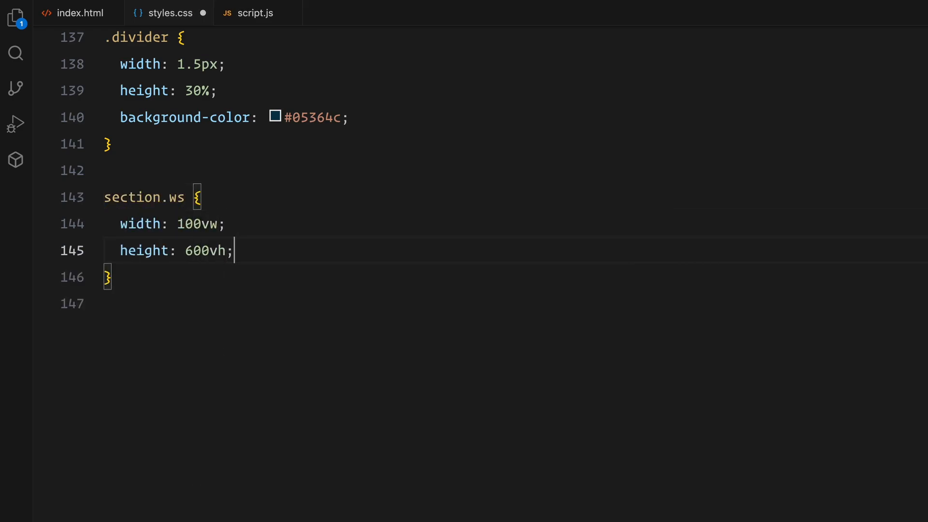
text(background-color: transparent;)
text(.outro {)
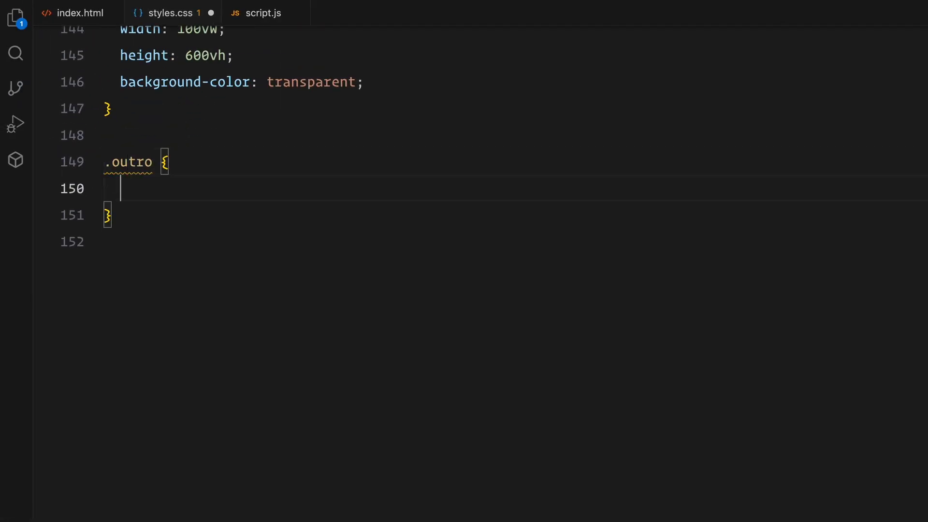
- Make .outro a centred flex column with centred text, #e1dedc background and #05364c text colour
text(display: flex;)
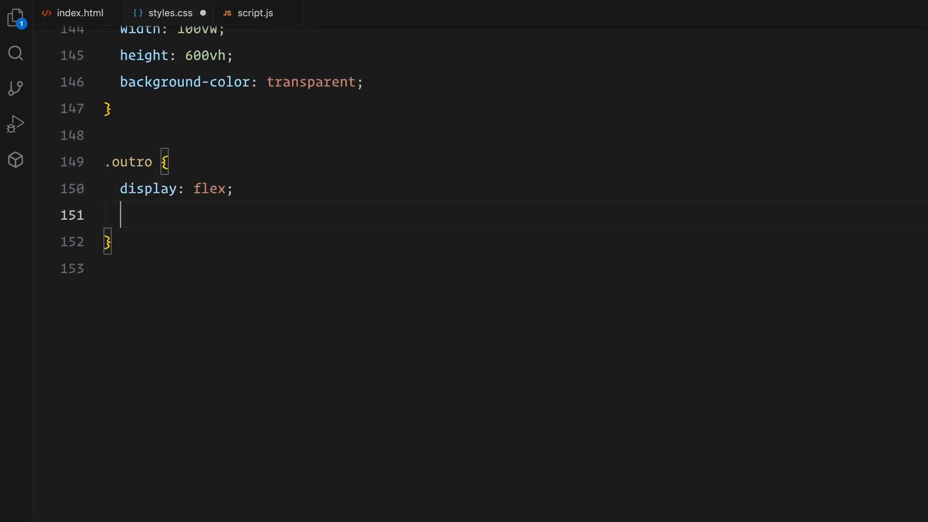
text(flex-direction: column;)
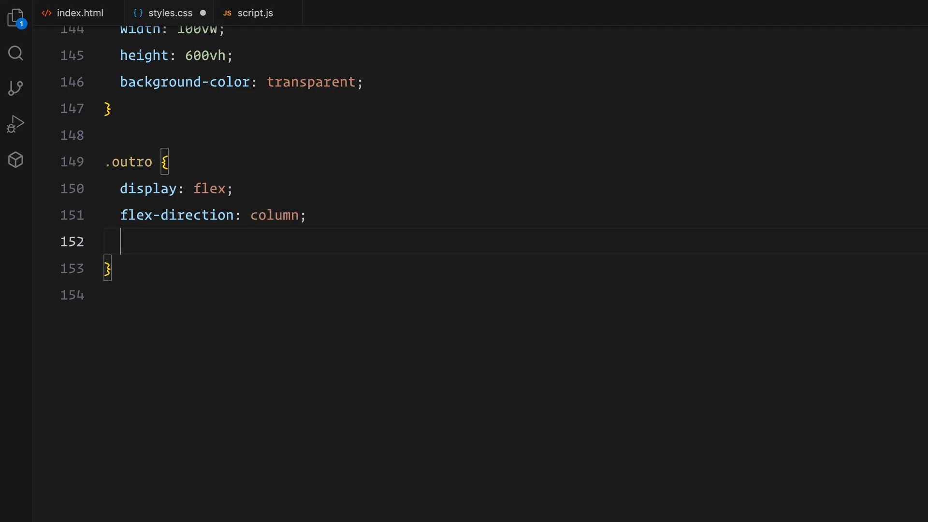
text(justify-content: center;)
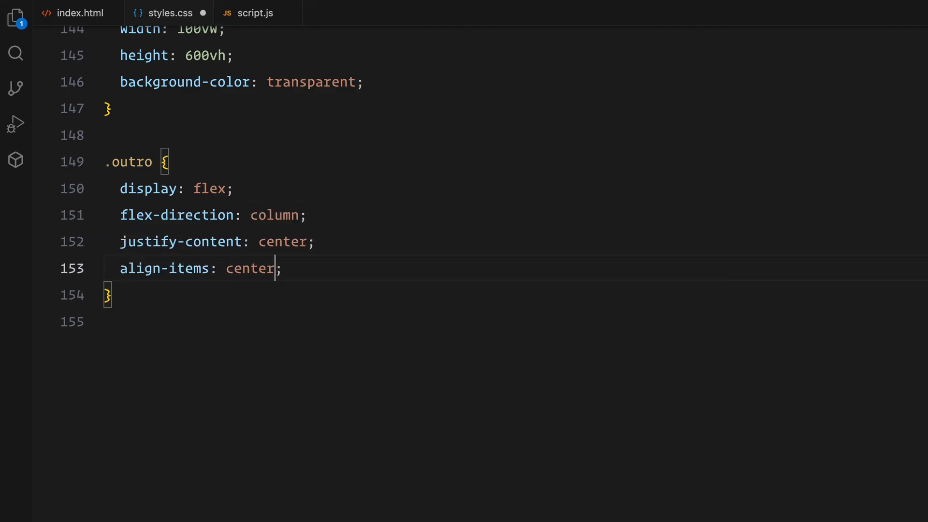
text(text-align: center;)
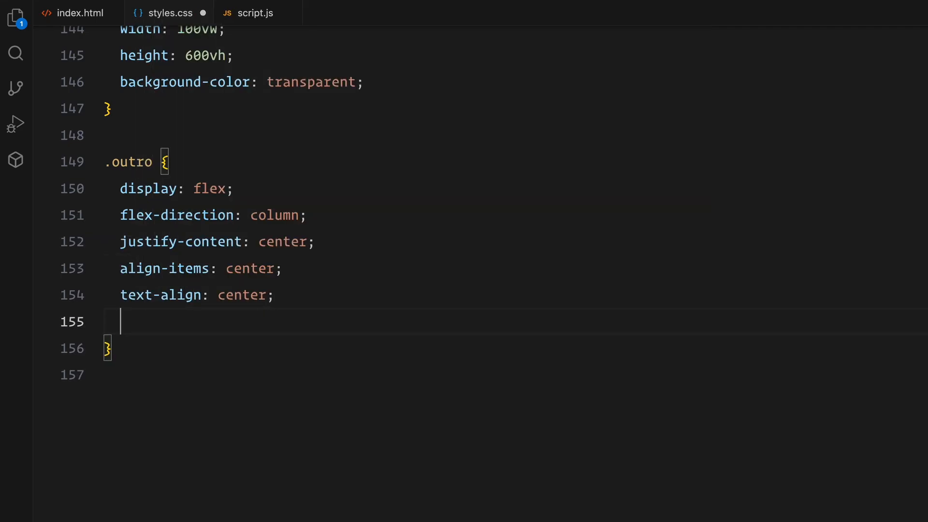
text(background-color: #e1dedc;)
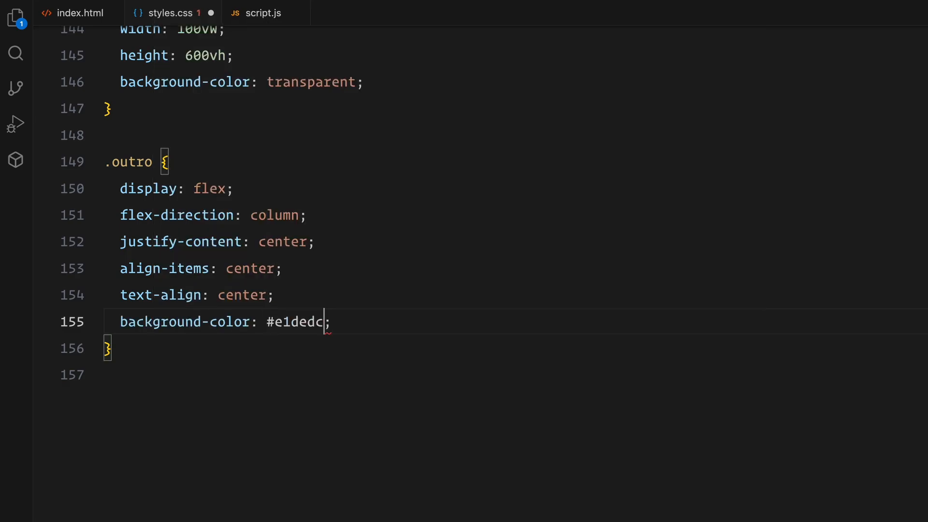
text(color: #05364c;)
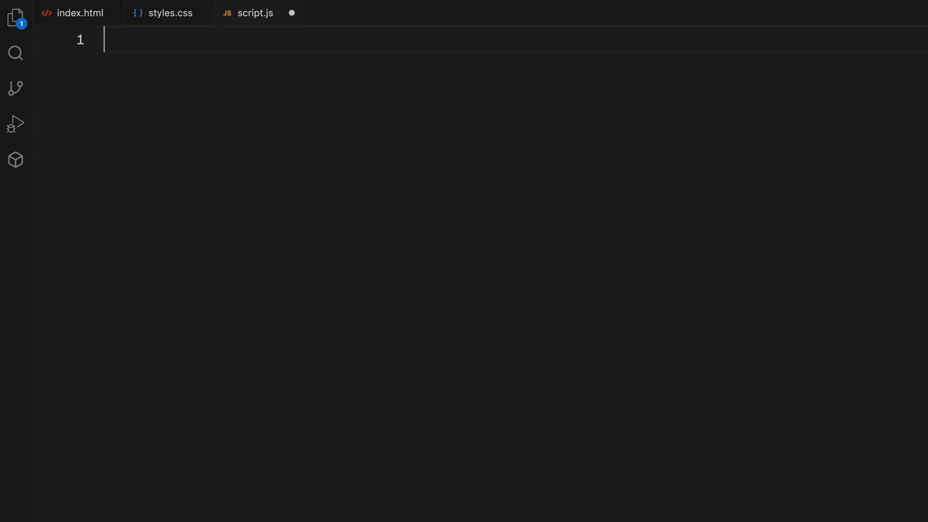
- Register ScrollTrigger and create a Lenis instance whose scroll event calls ScrollTrigger.update
text(gsap.registerP)
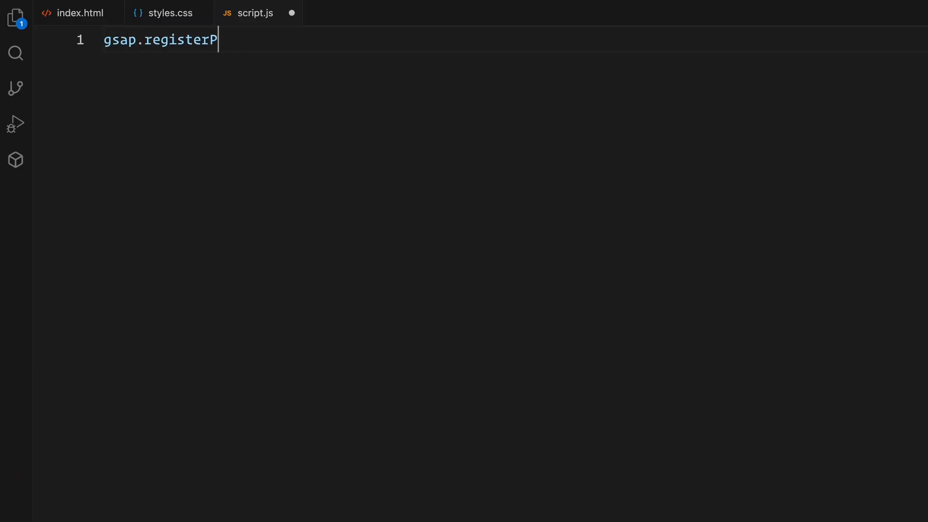
text(lugin(ScrollTrigger);)
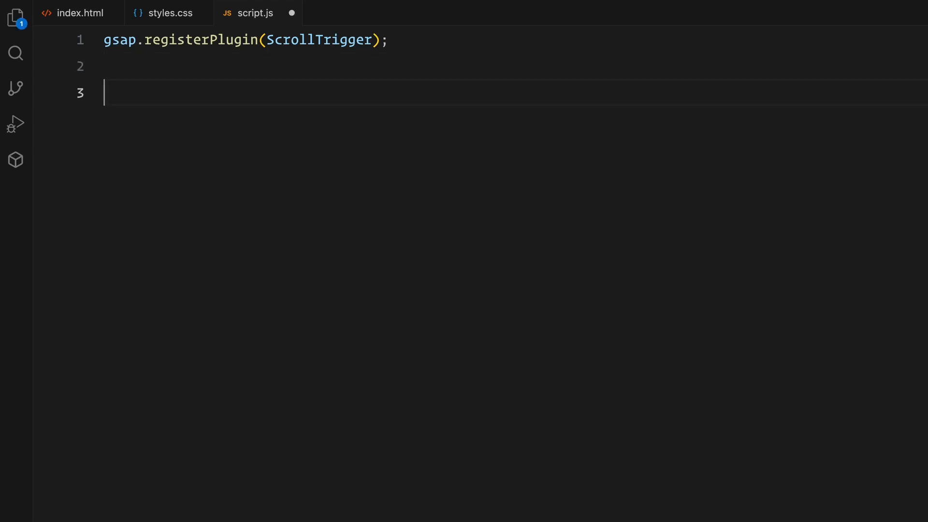
text(const lenis = new Lenis();)
text(lenis.on("scroll", )
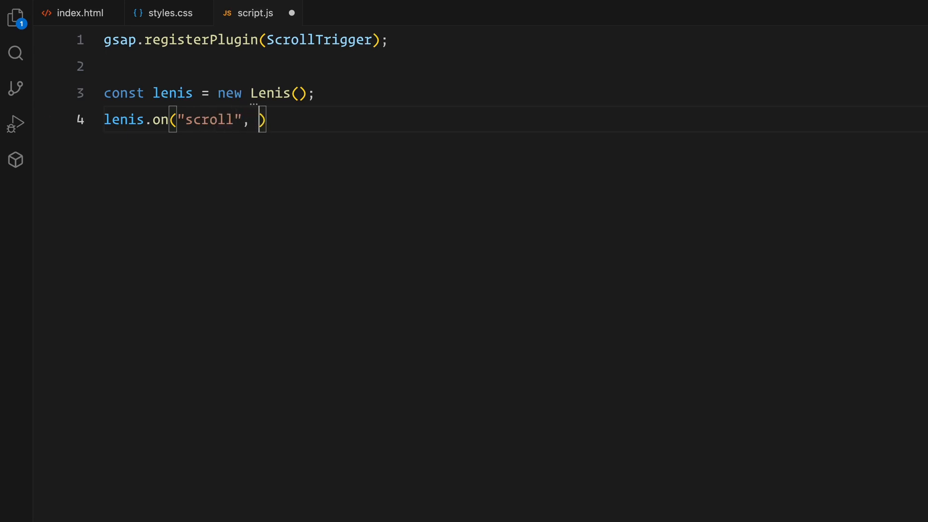
text(ScrollTrigger.update)
text(gsap)
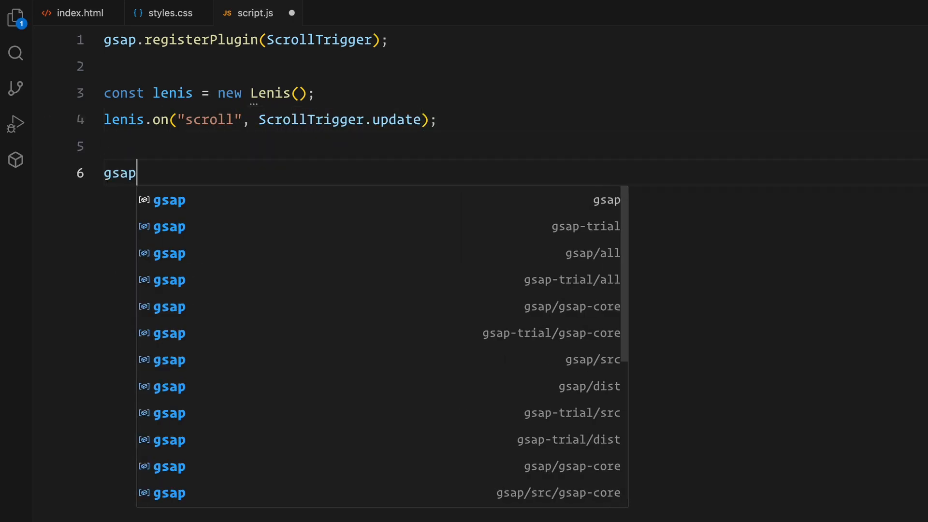
- Drive lenis.raf from gsap.ticker with time * 1000 and set lagSmoothing to 0
text(.ticker.add(()
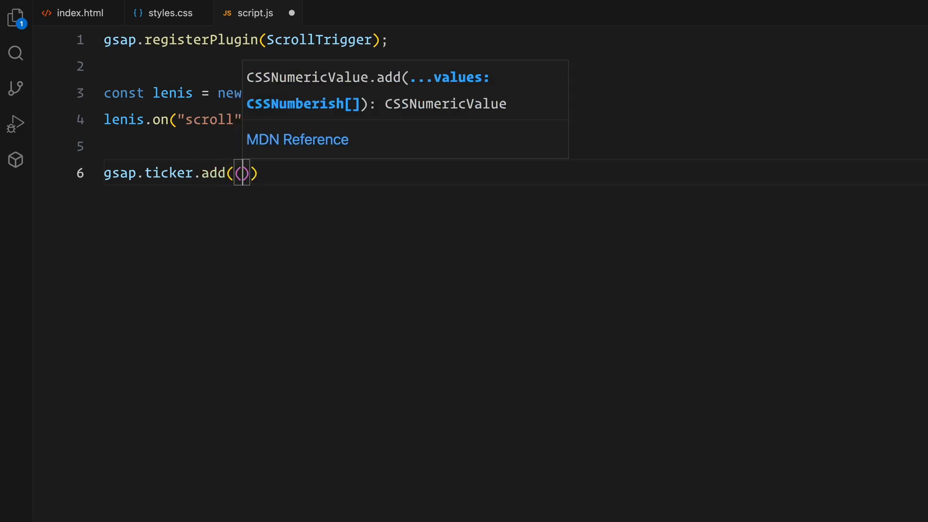
text((time) => {)
text(lenis.raf(time )
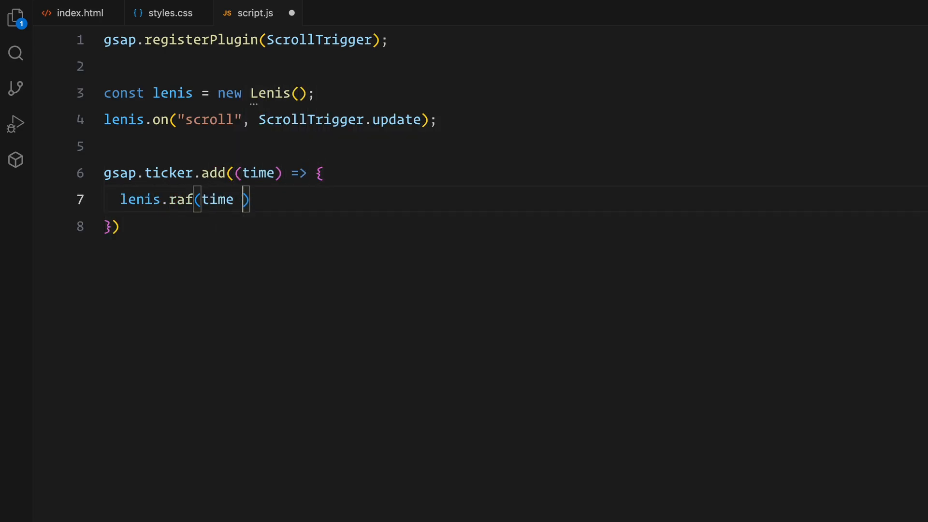
text(* 1000);)
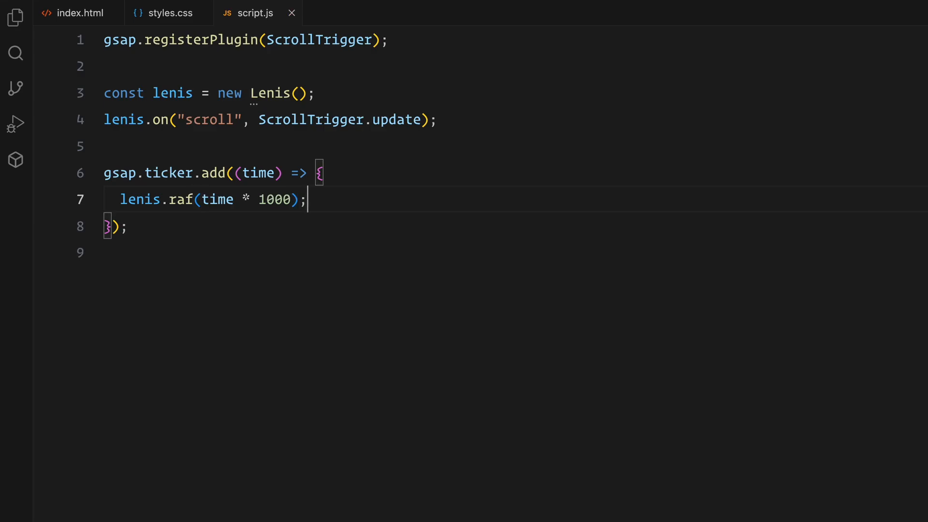
text(gsap.ticker)
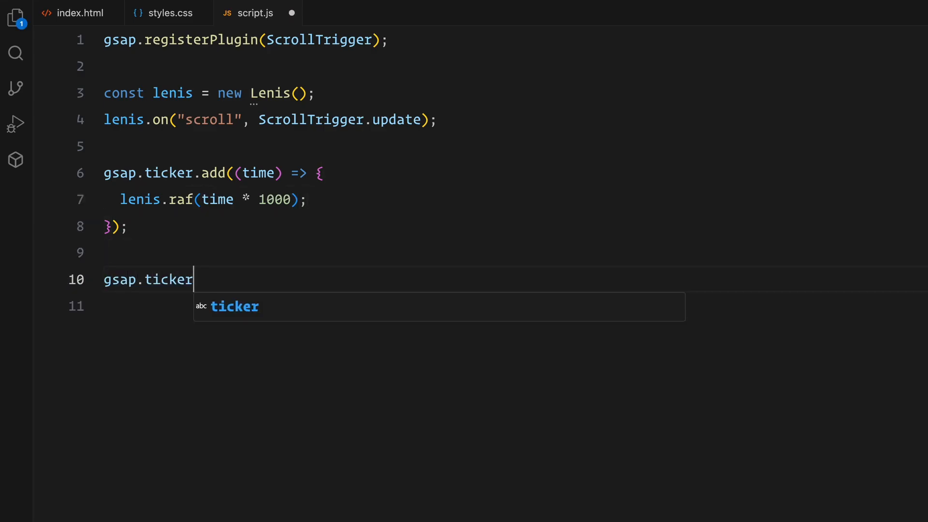
text(.lagSmoothing())
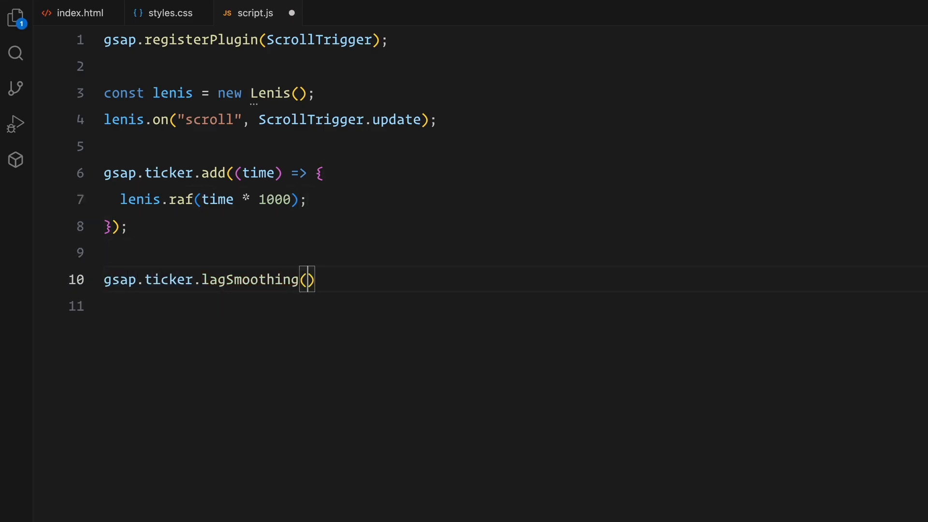
text(0;)
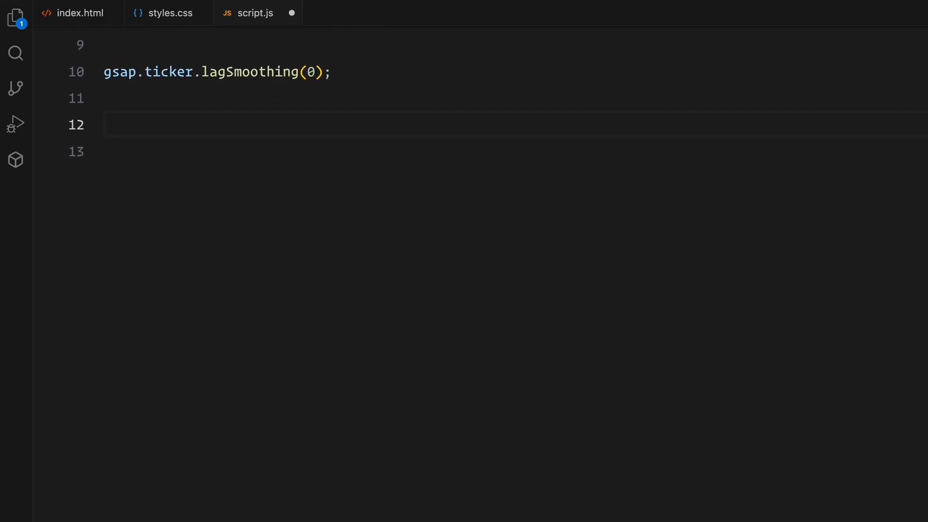
- Create a ScrollTrigger on .ws with top-bottom start, bottom-bottom end, scrub 1 and an onUpdate(self) callback
text(ScrollTrigger.create({)
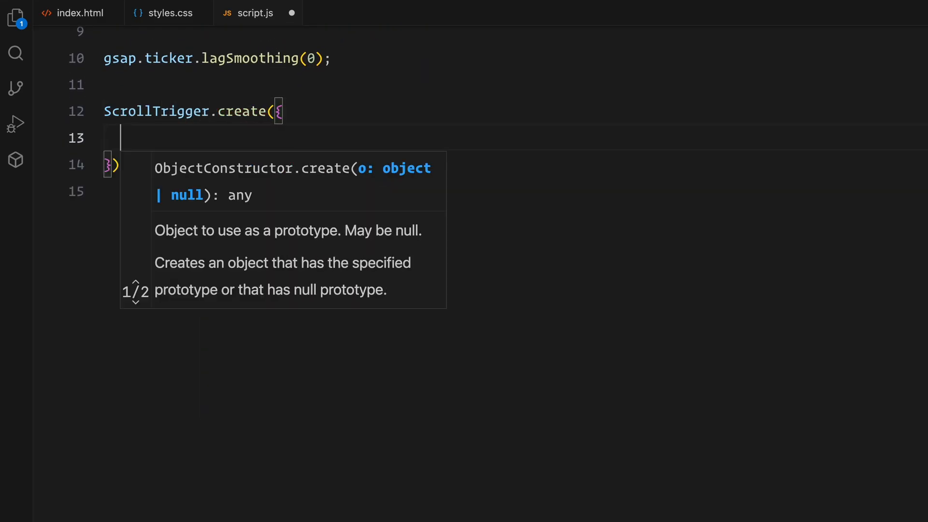
text(trigger: ".")
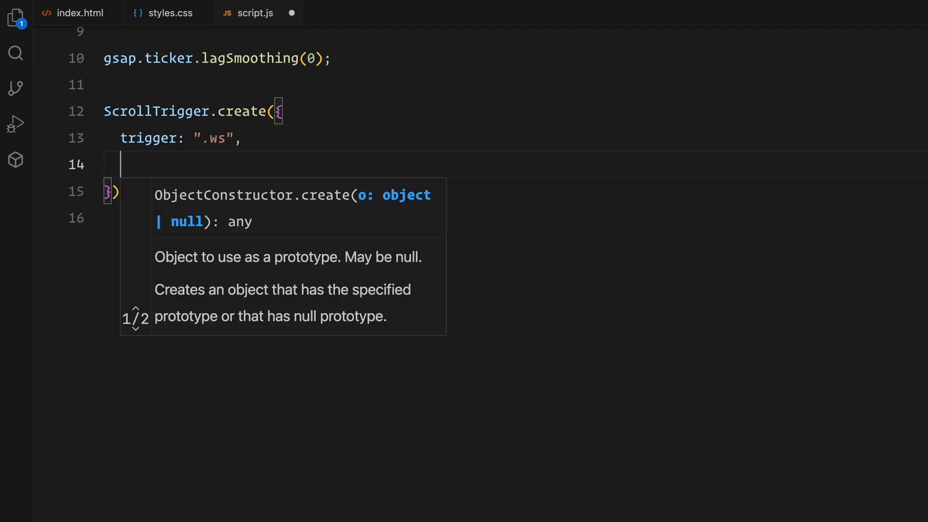
text(start: "")
text(end: "bottom bottom",)
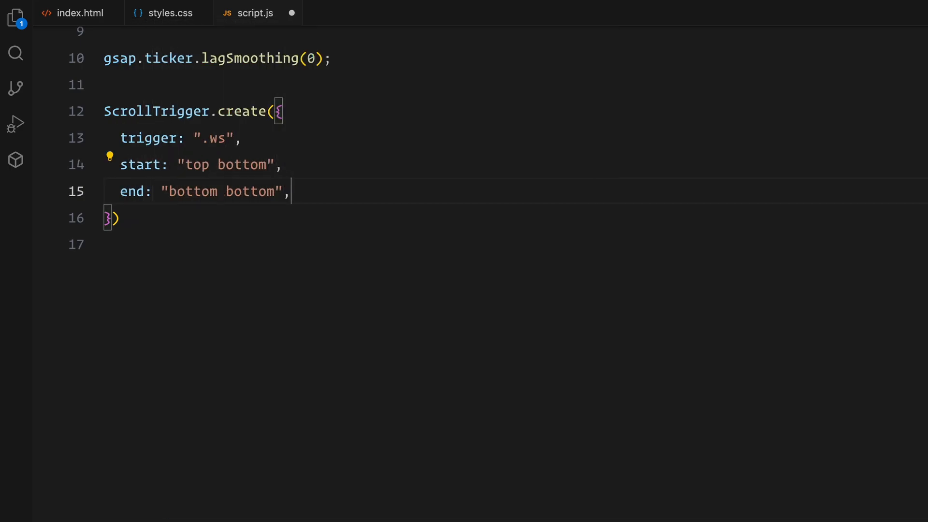
text(scrub: 1,)
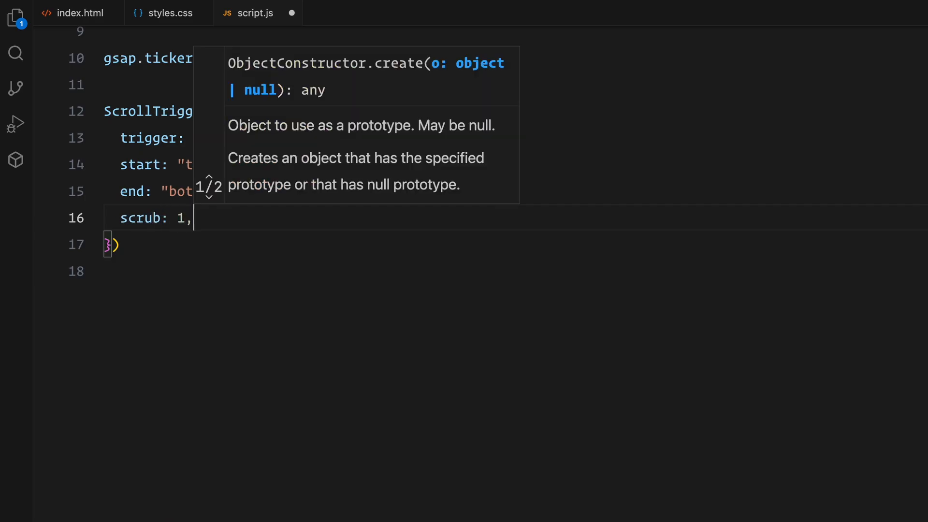
text(onUpda)
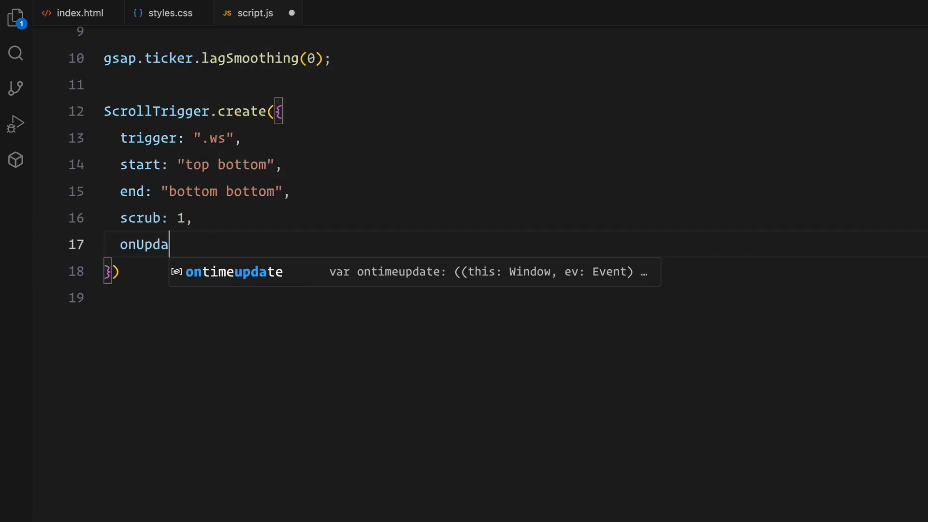
text(te: (self) =>)
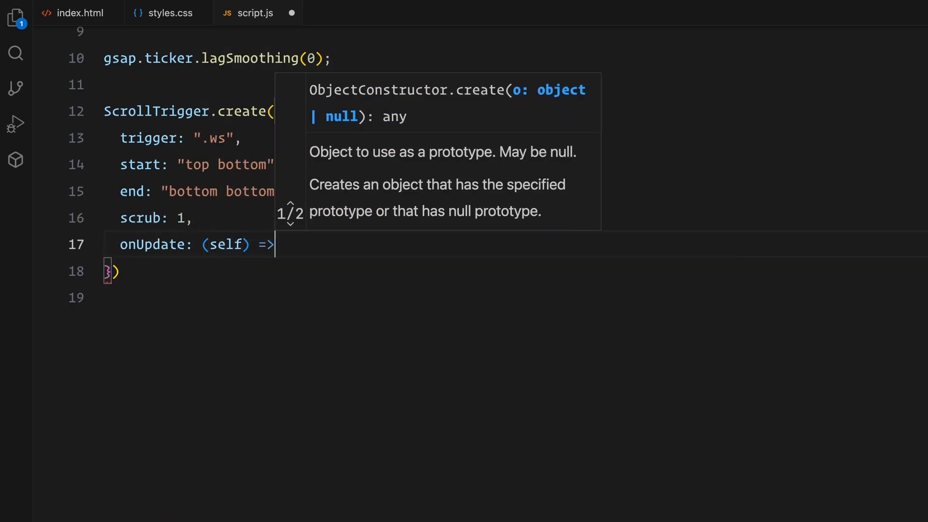
- Inside onUpdate, query galleryWrapper, the non-main sideCols and mainImg from the document
text({)
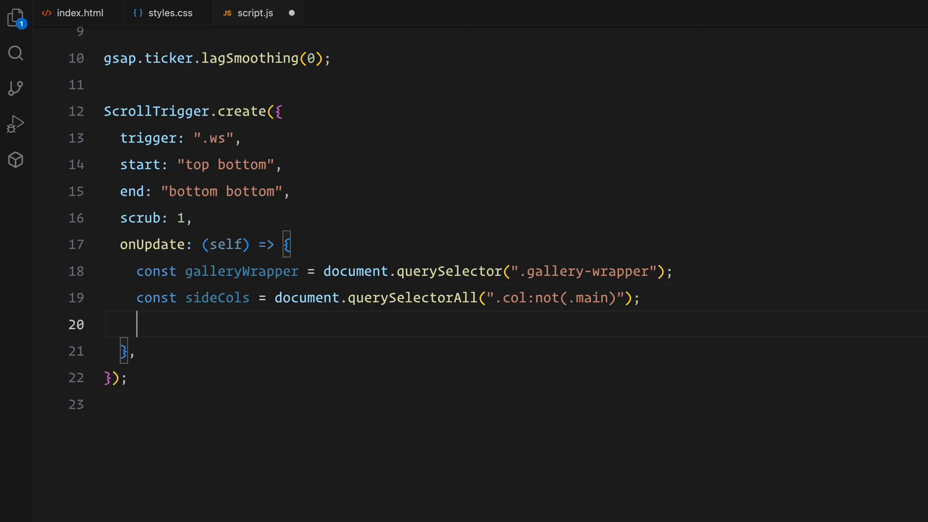
text(const mainImg = document.querySelector(".img.main img");)
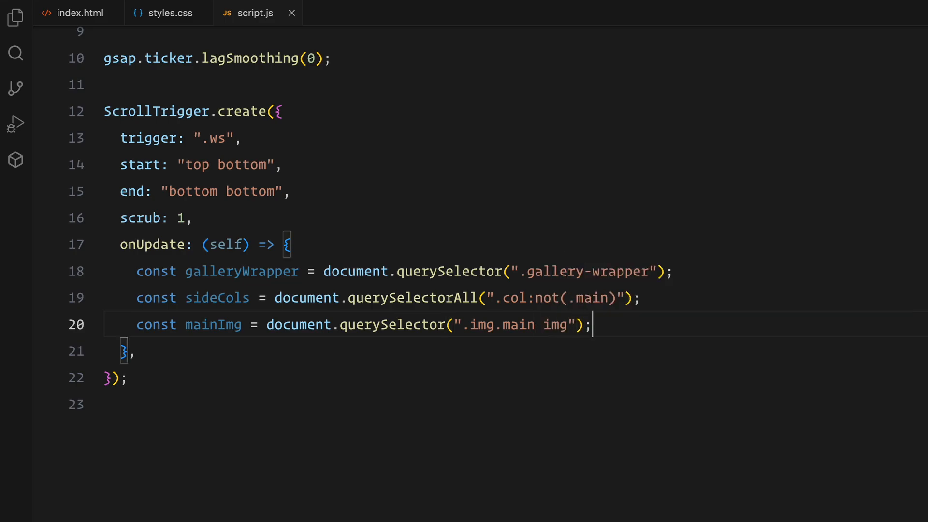
mouse_move(591, 325)
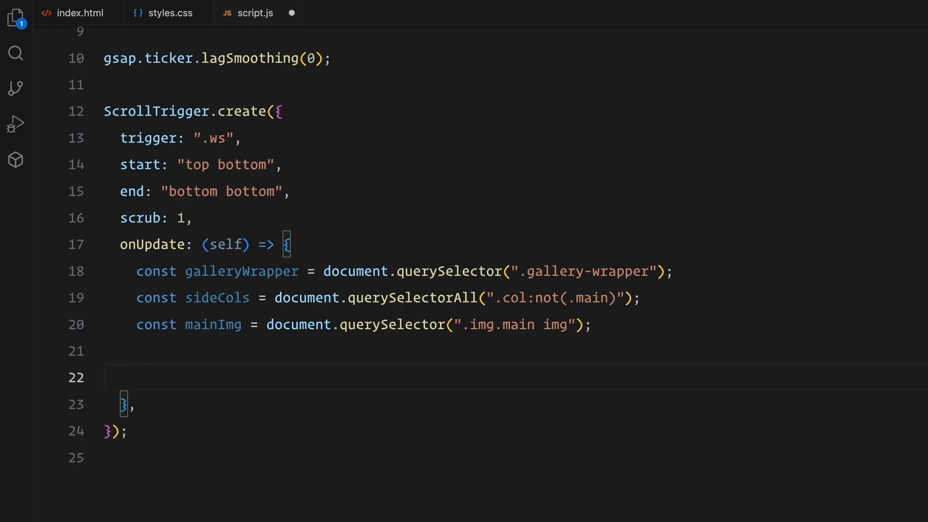
- Compute scale = 1 + self.progress * 2.65 and yTranslate = self.progress * 300
text(const)
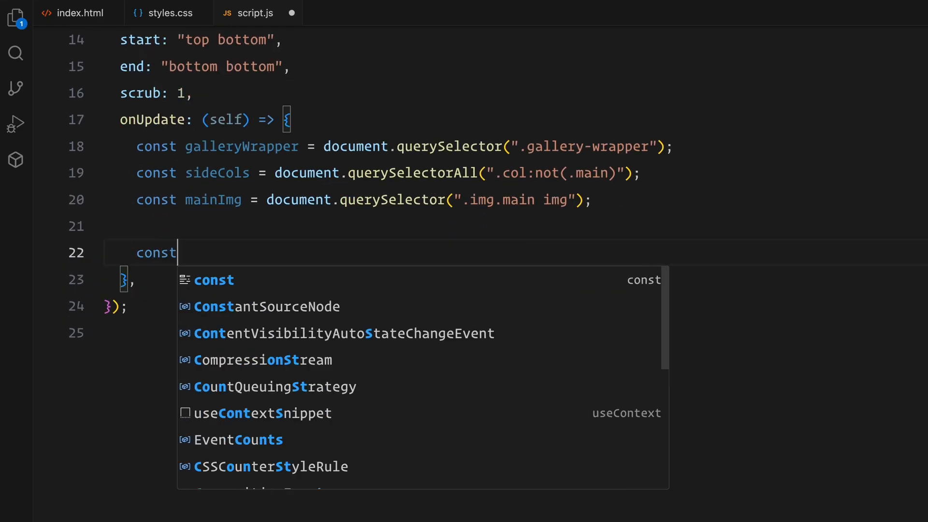
text(scale = 1 + self.)
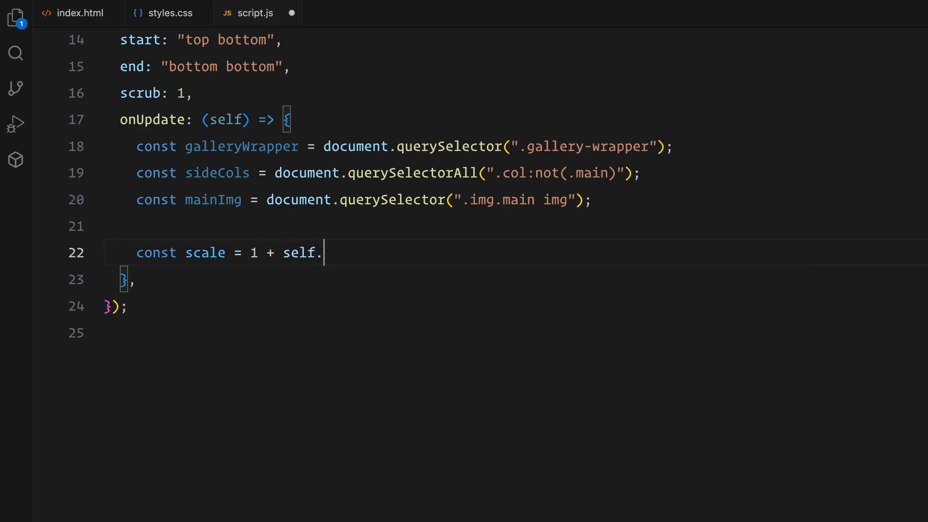
text(progress *)
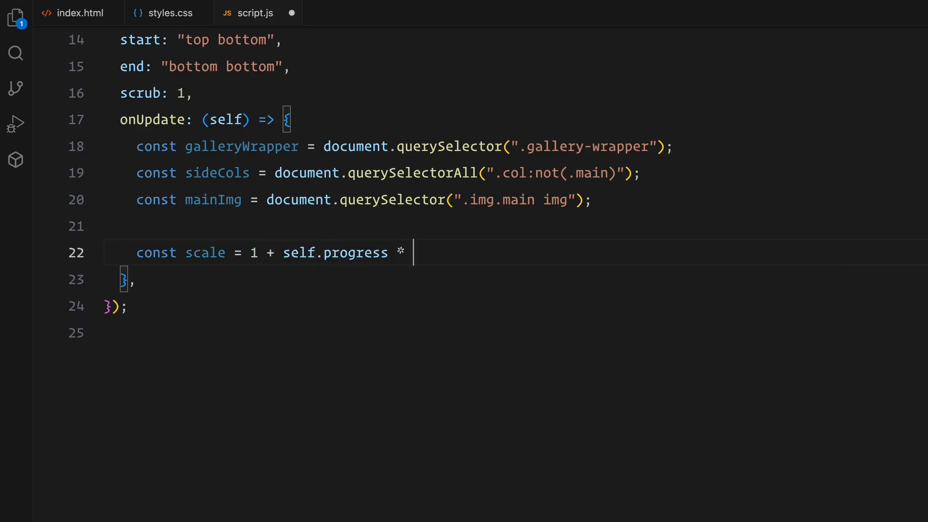
text(2.65;)
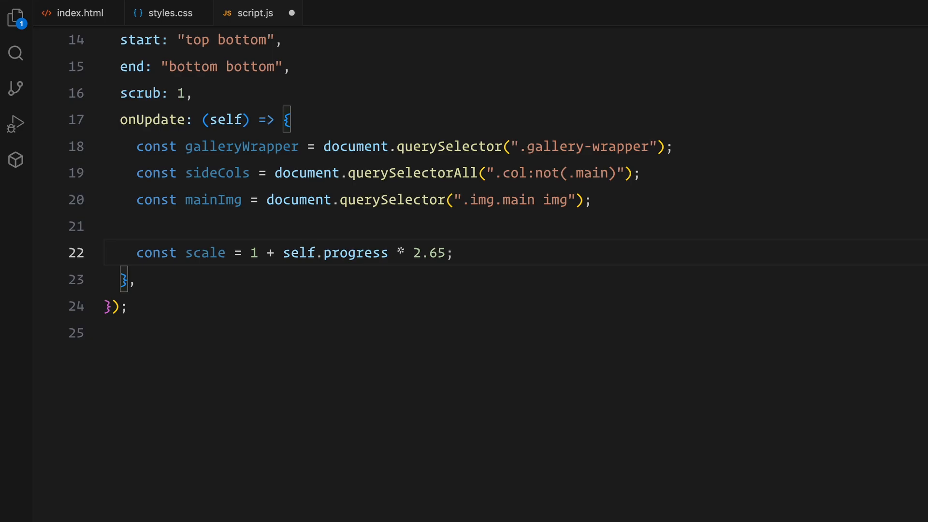
key(Enter)
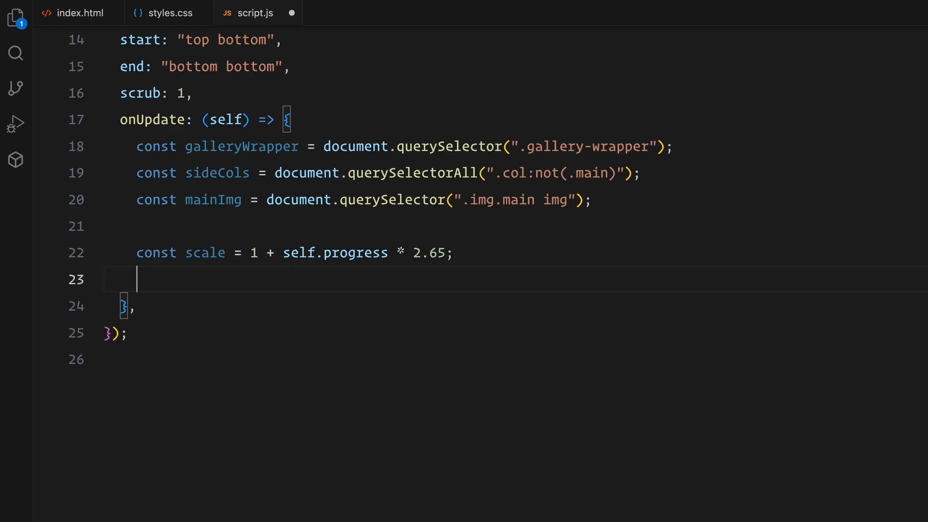
text(const yTranslate)
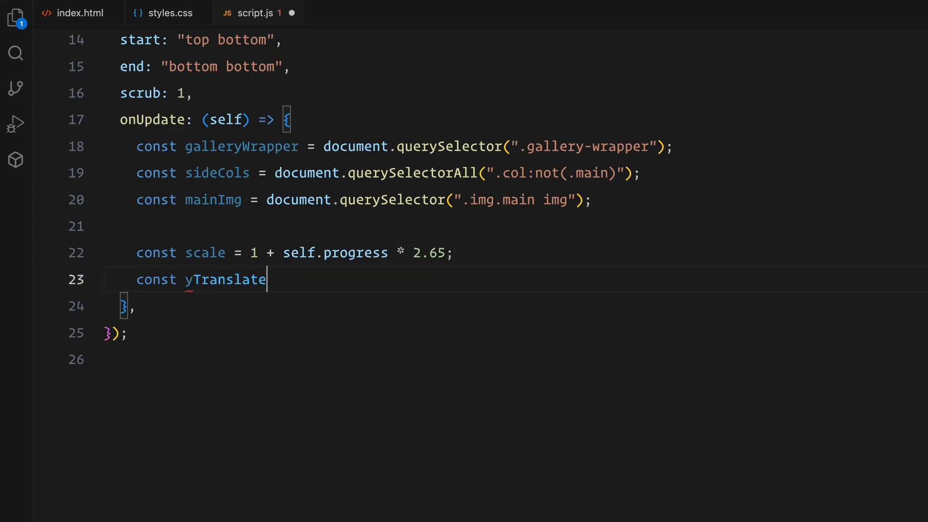
text(= self.progress)
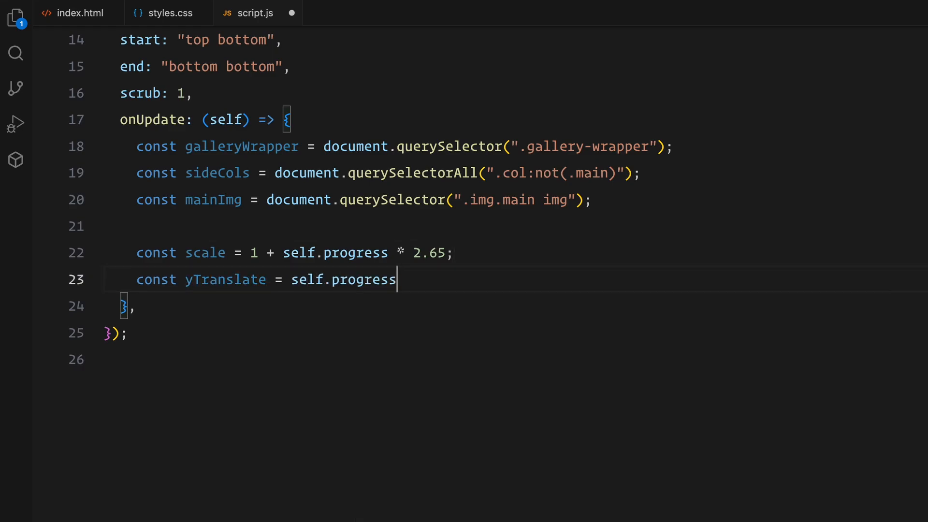
text(* 300;)
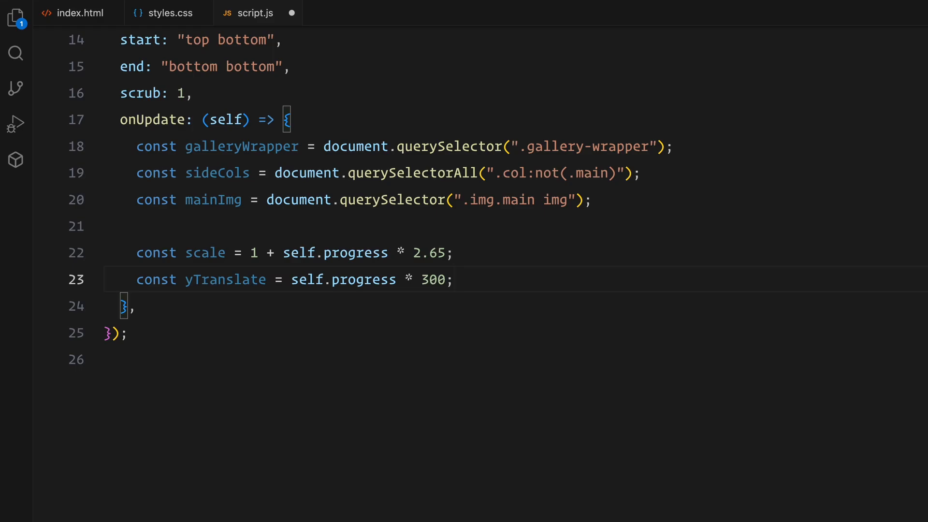
- Compute mainImgScale = 2 - self.progress * 0.85
text(const mainImgScale =)
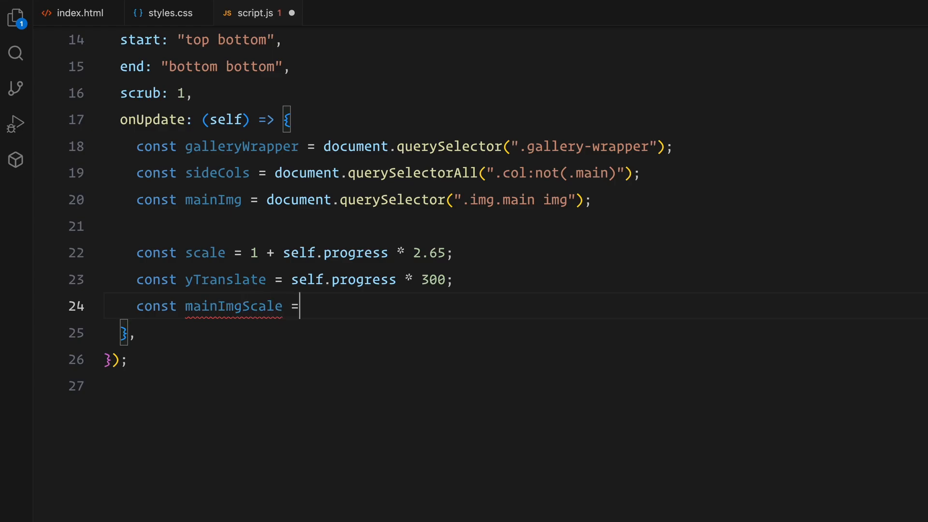
text(2 -)
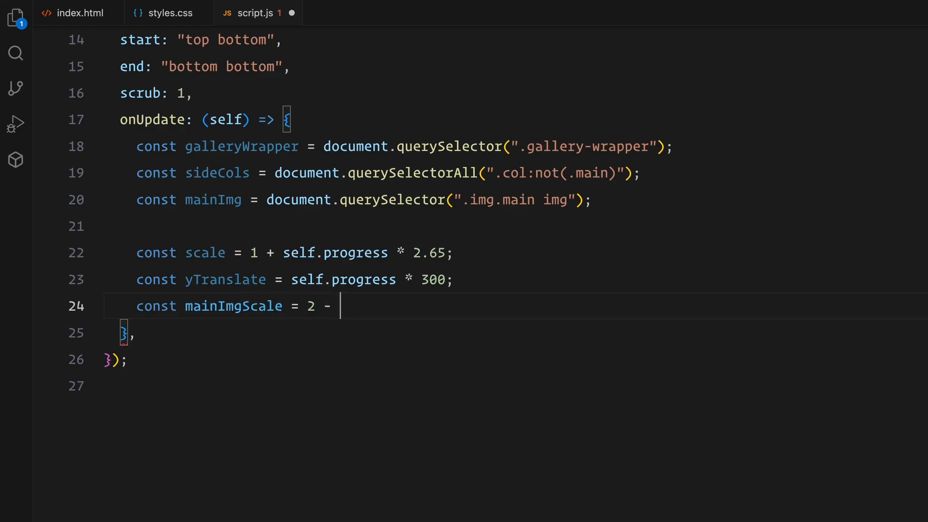
text(self.progress)
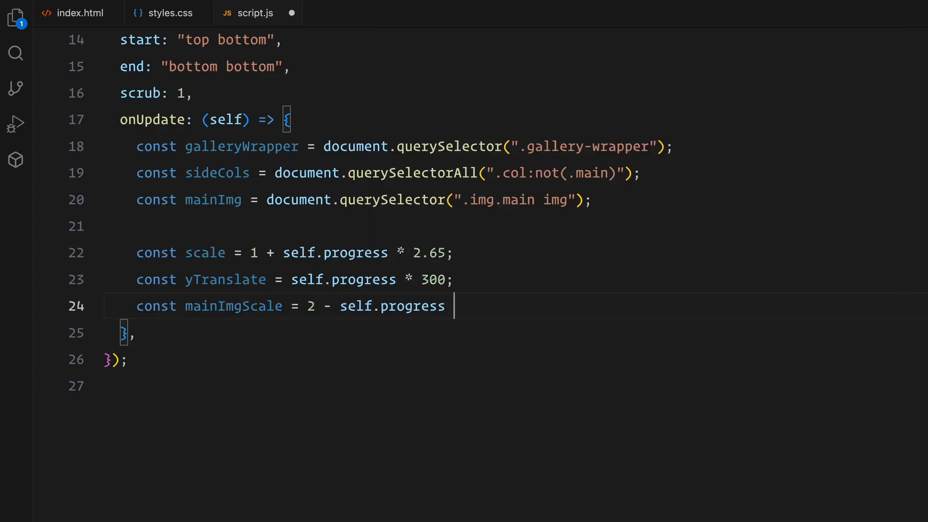
text(* 0.85;)
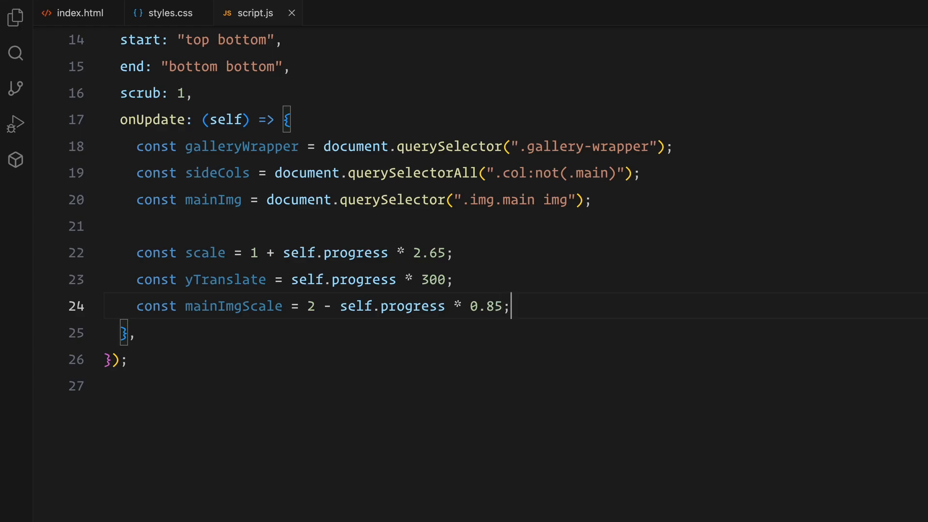
key(Enter)
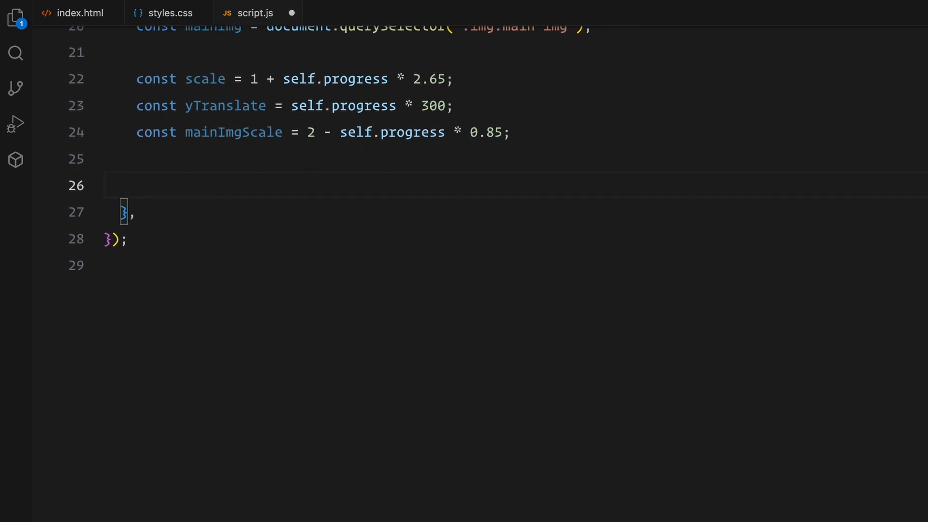
- Set galleryWrapper's transform to translate(-50%, -50%) scale(${scale})
text(gall)
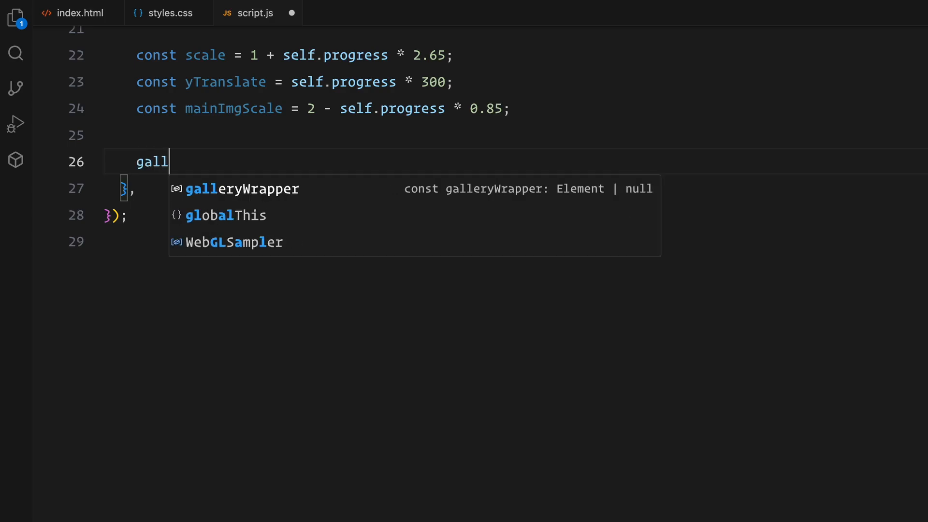
text(galleryWrapper.style.transform)
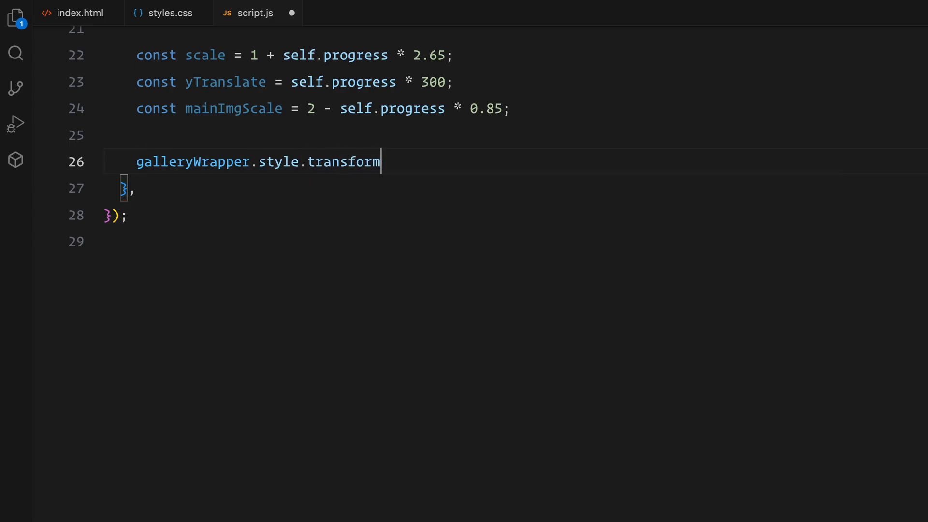
text(= `tran`)
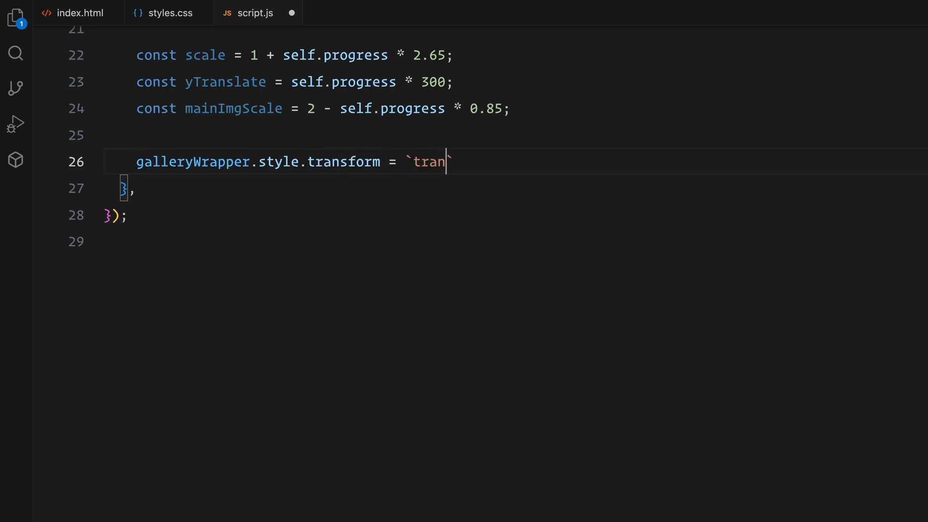
text(slate(-50%, -50%))
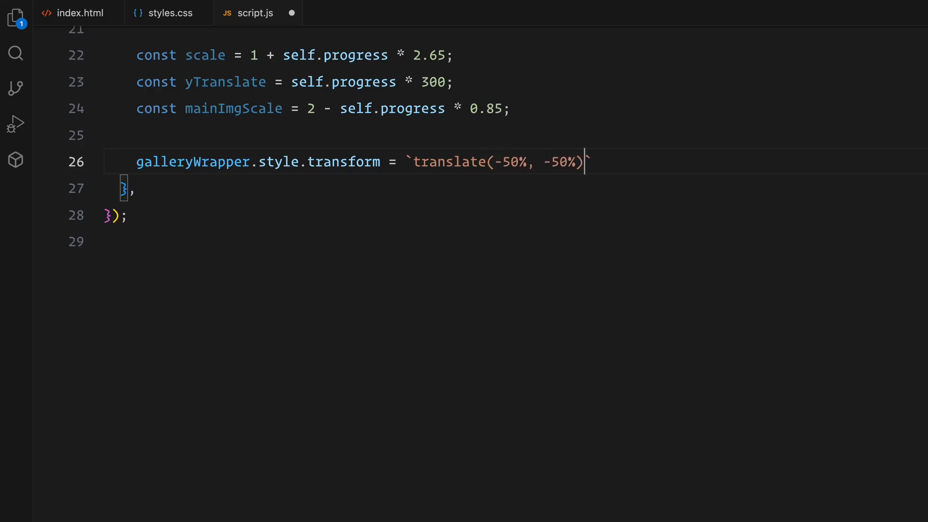
text(scale(${}))
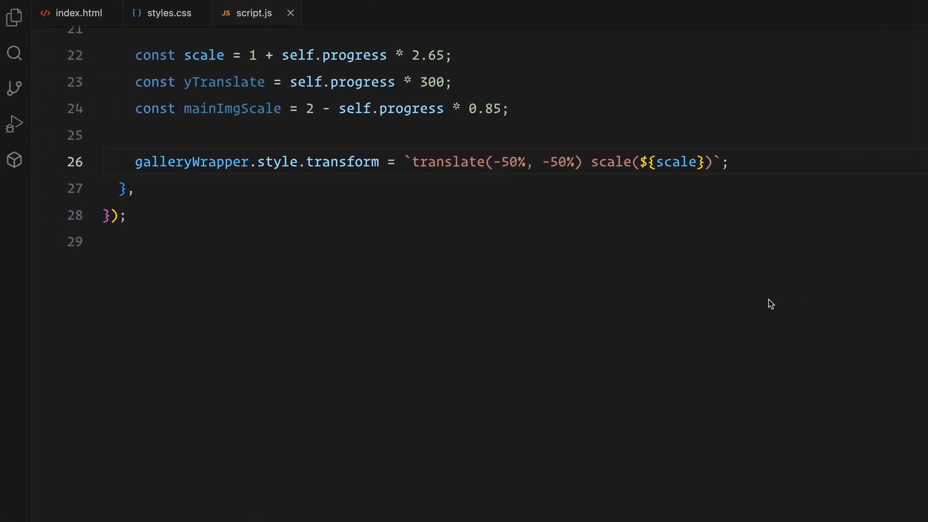
text(sideCols.forEach((col) => {)
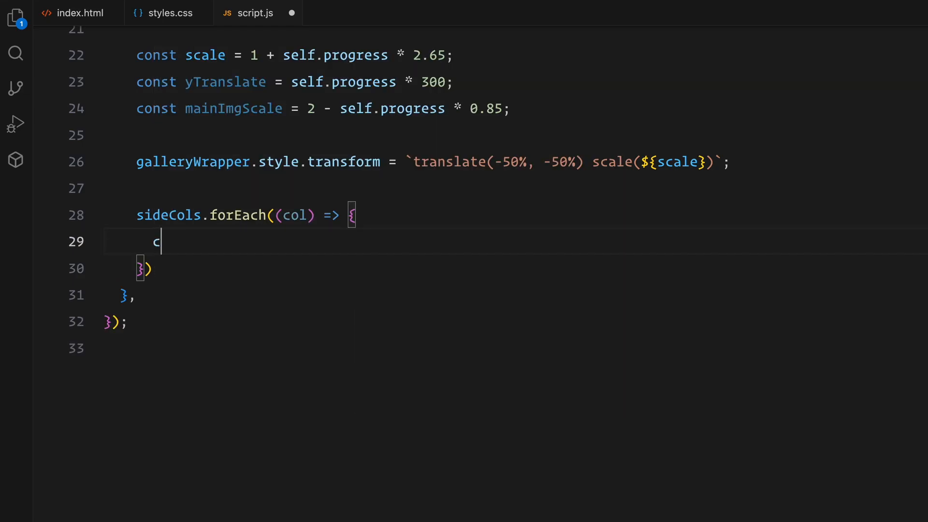
- In sideCols.forEach, set each col's transform to translateY(${yTranslate}px)
text(ol.style.transform = `translateY(${yTranslate}px)`;)
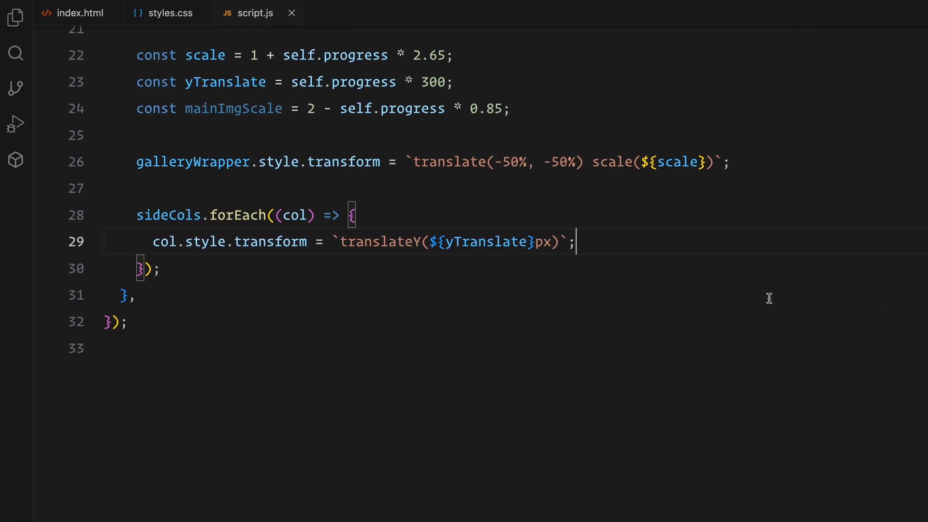
text(mainImg)
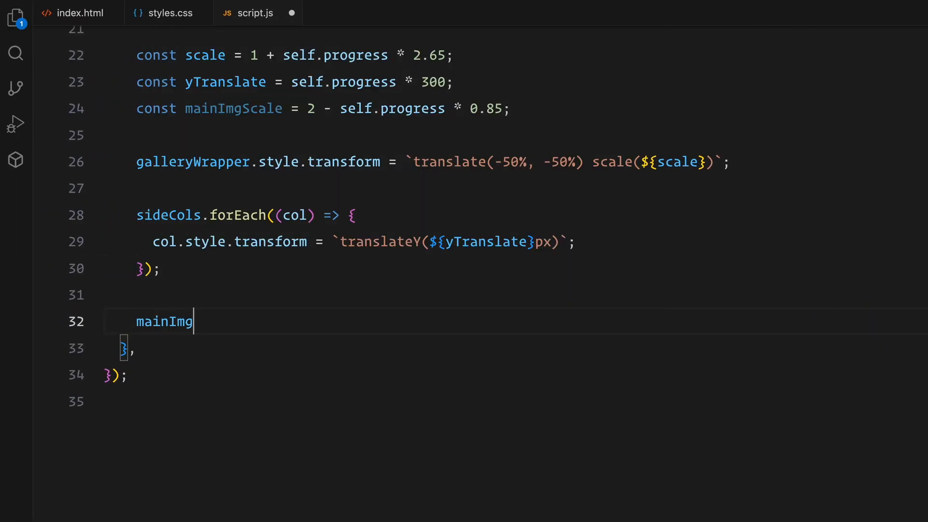
- Begin mainImg.style.transform as a template-literal scale value
text(.style.transform)
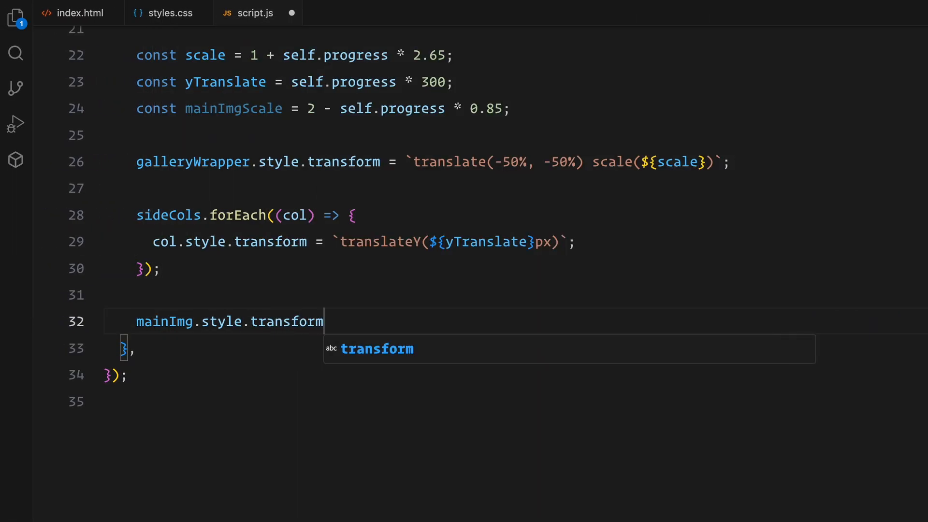
text(= `scal`)
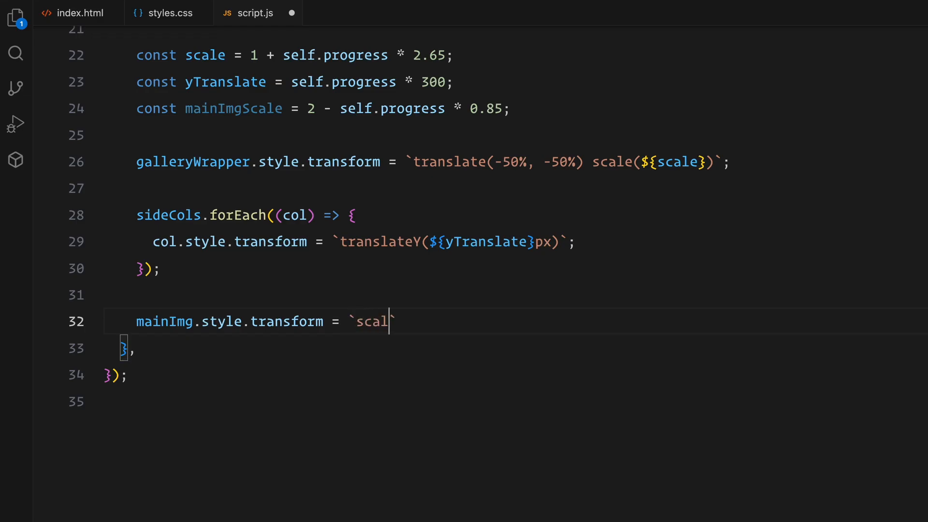